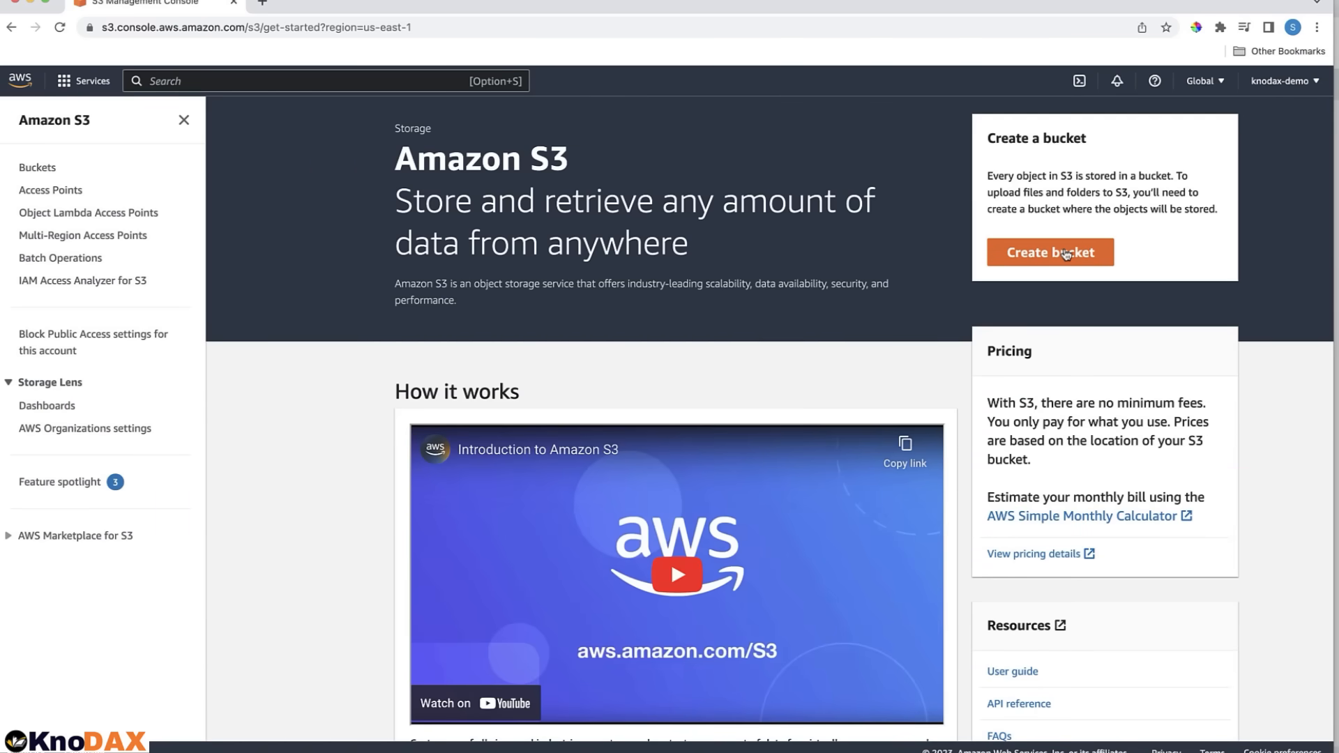
Create bucket s3-storage-class-demo-knodax-v1 keeping all default settings.
left_click(1049, 252)
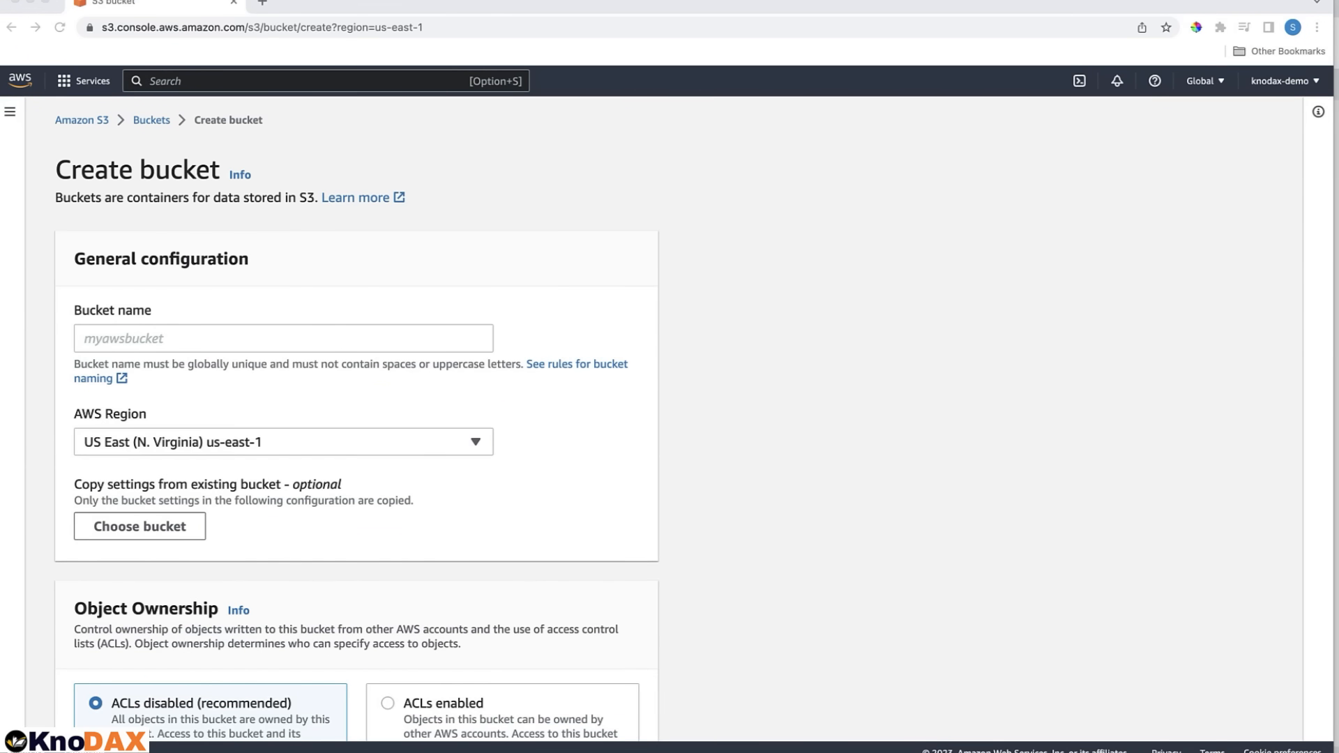
mouse_move(193, 353)
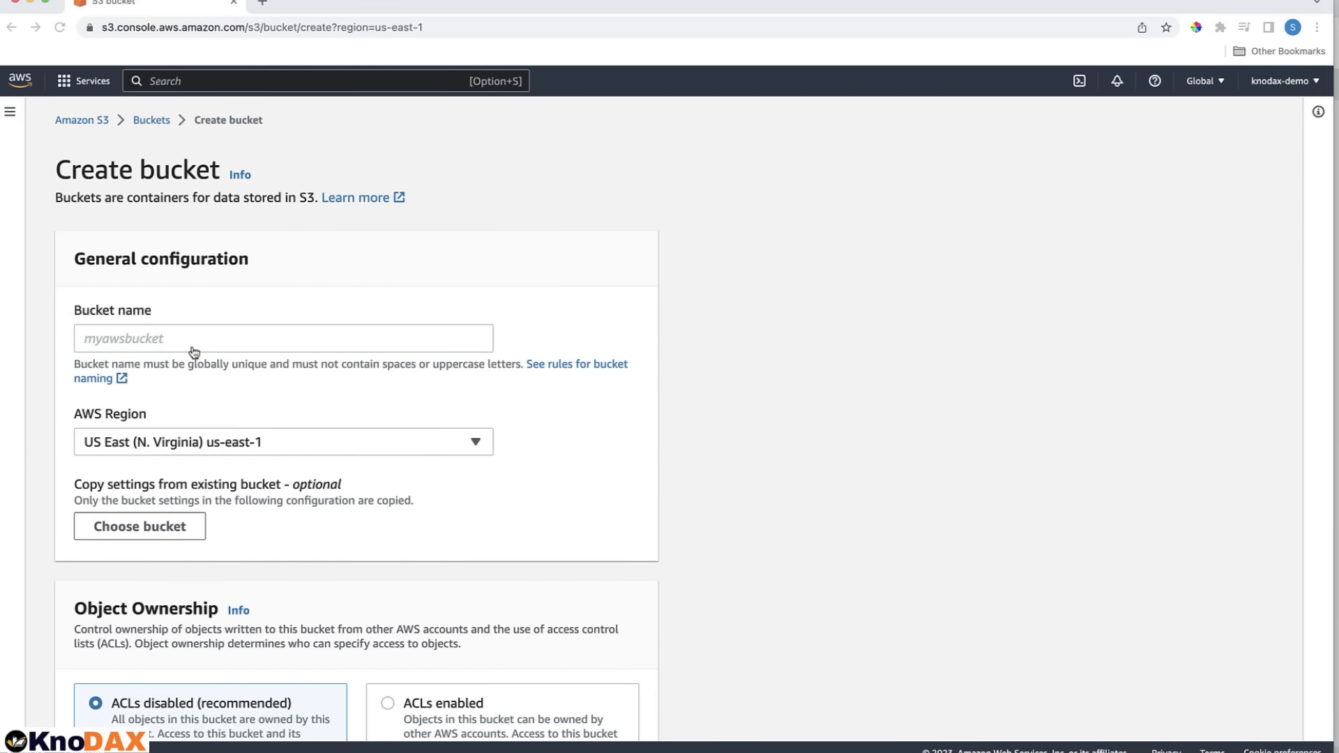
scroll("down", 3)
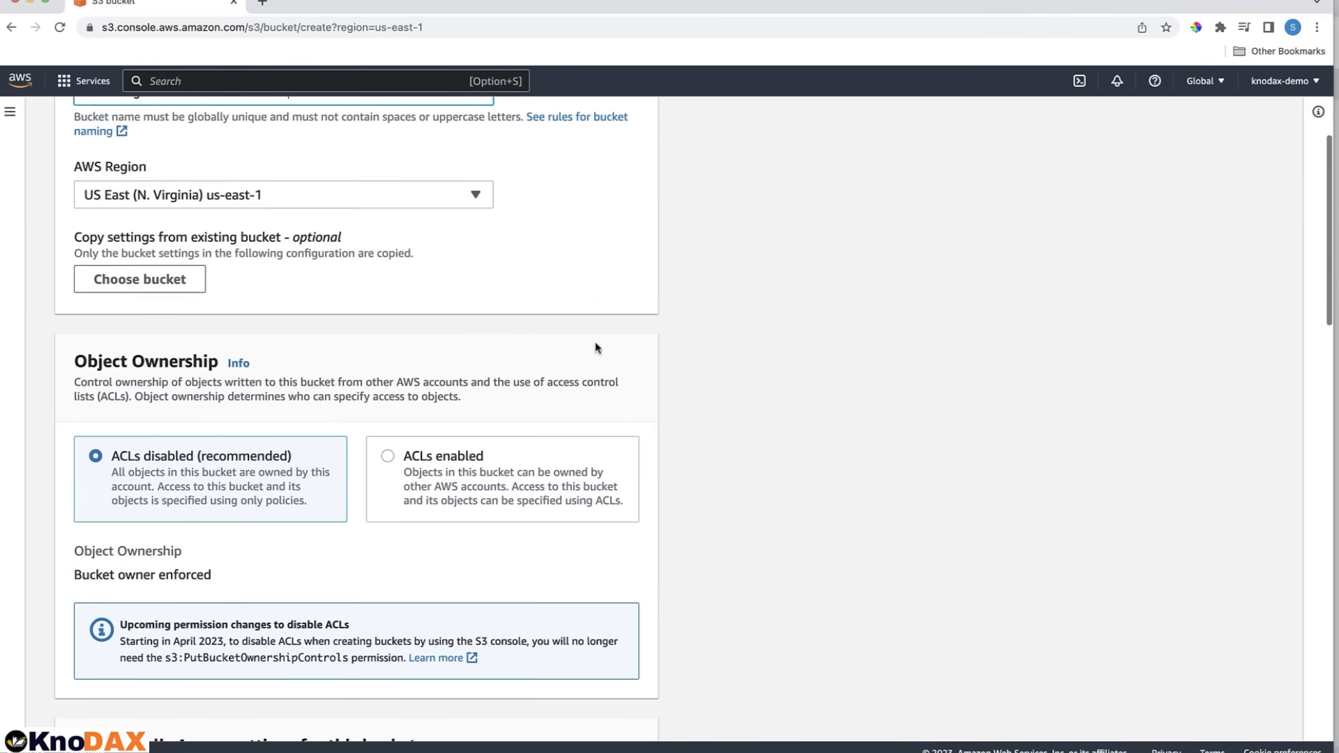
scroll("down", 3)
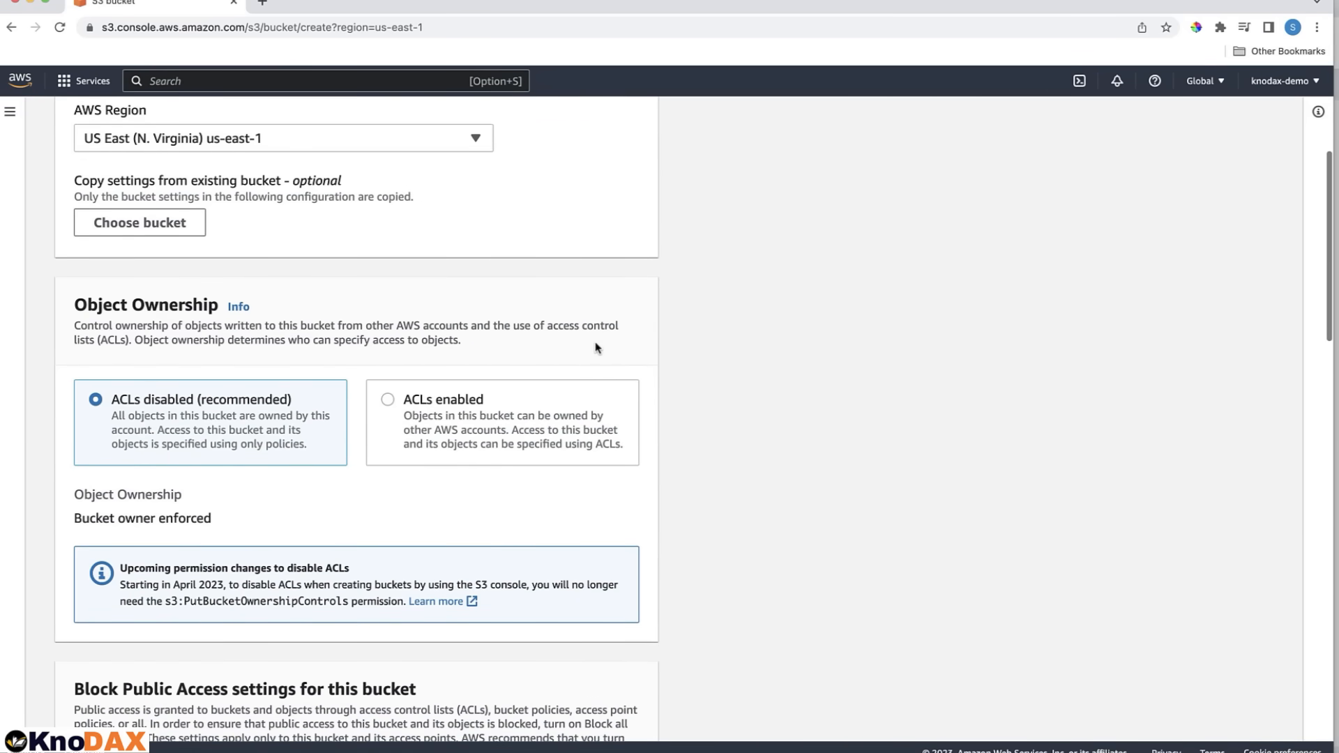
mouse_move(353, 279)
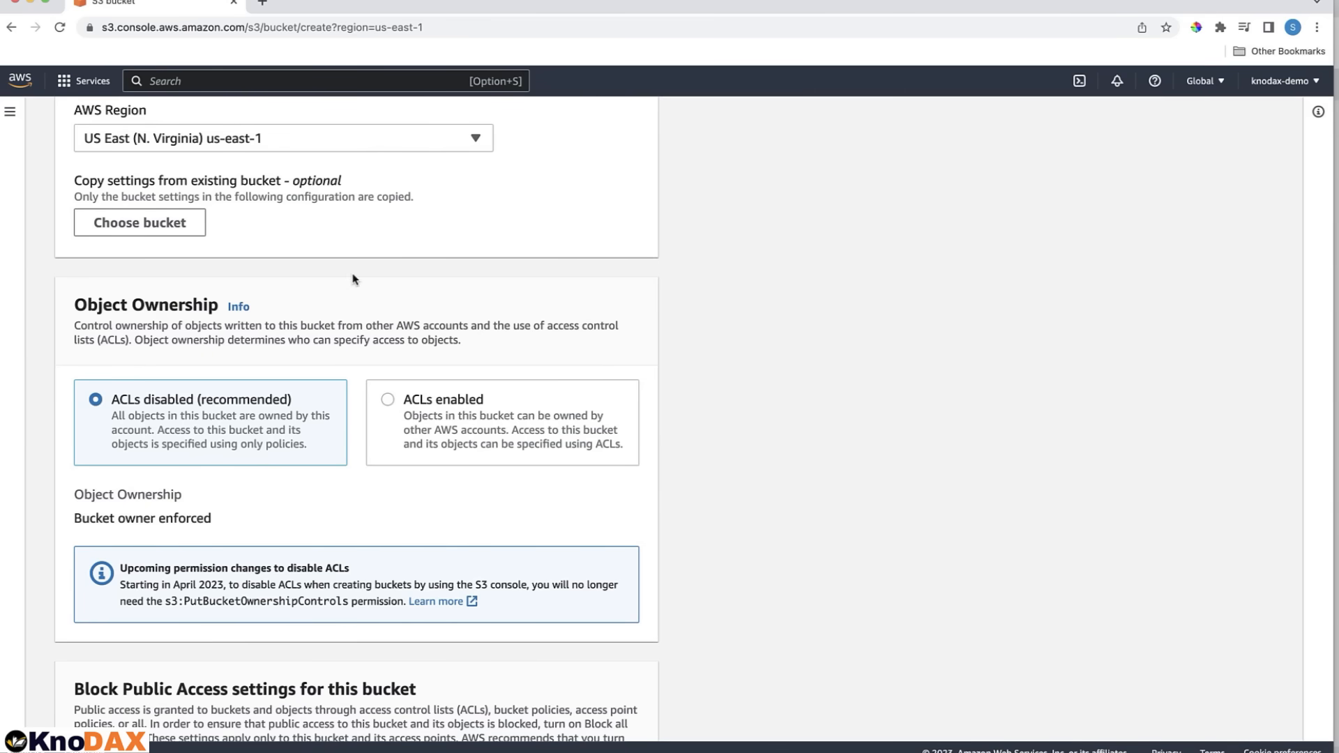
scroll("down", 3)
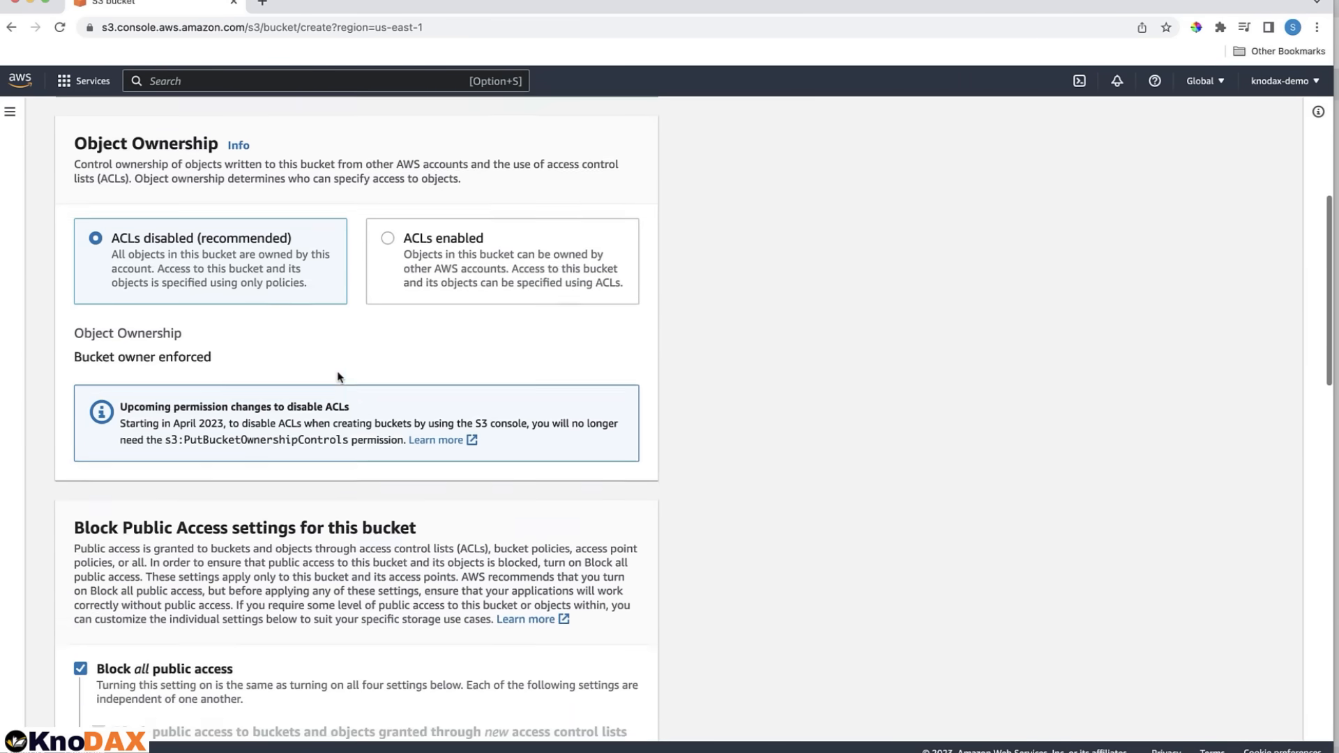
scroll("down", 3)
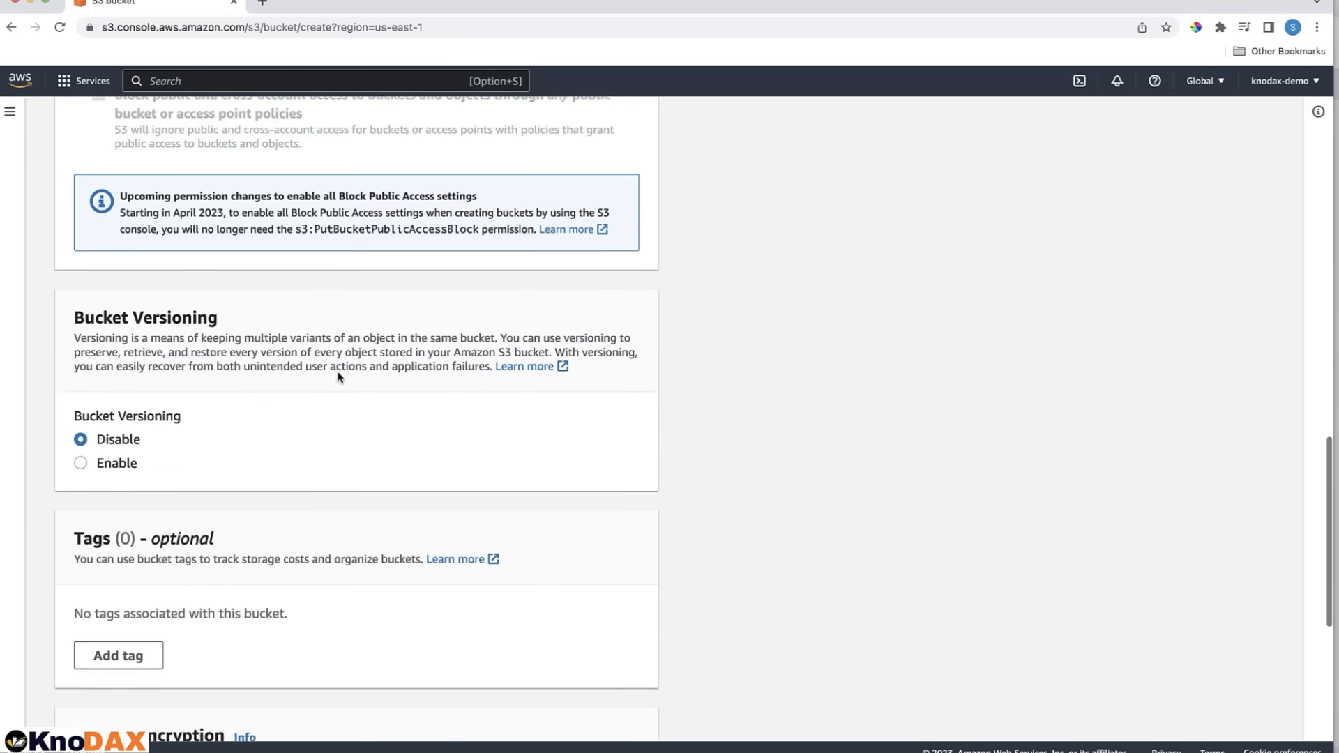
scroll("down", 3)
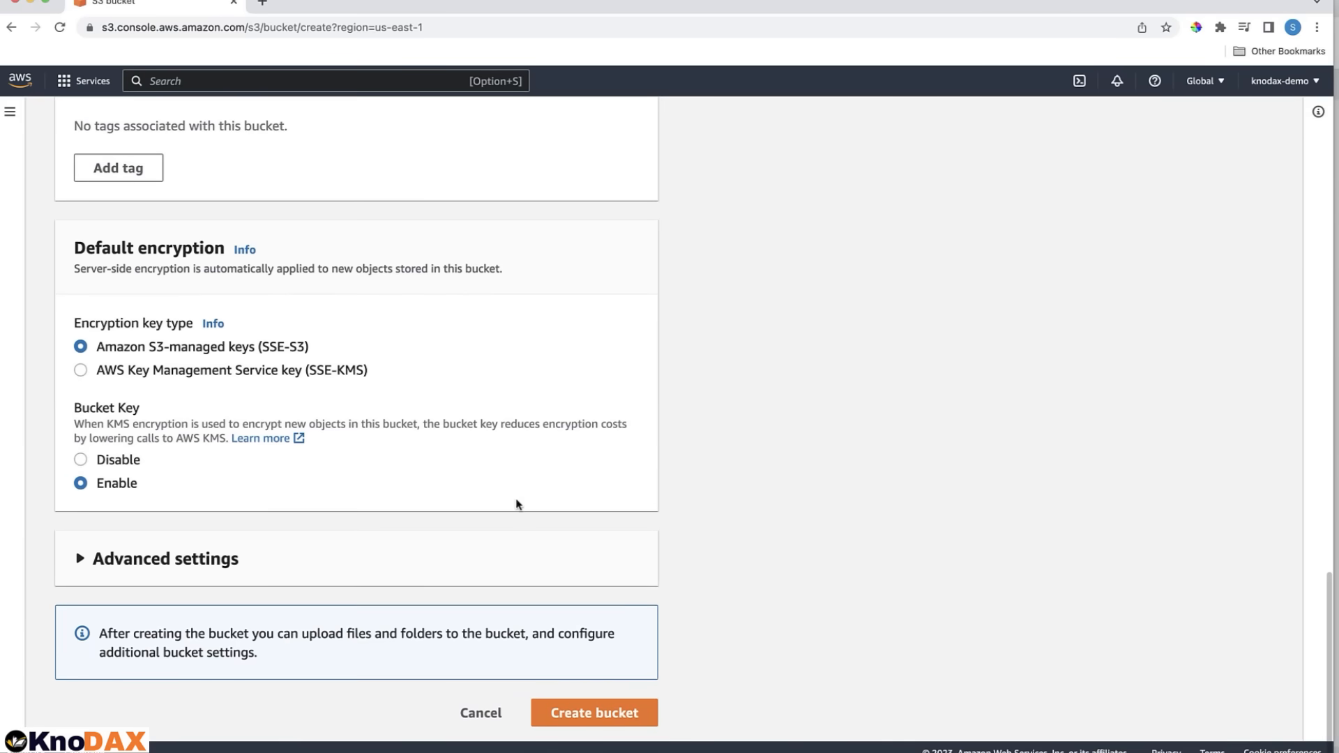
left_click(594, 713)
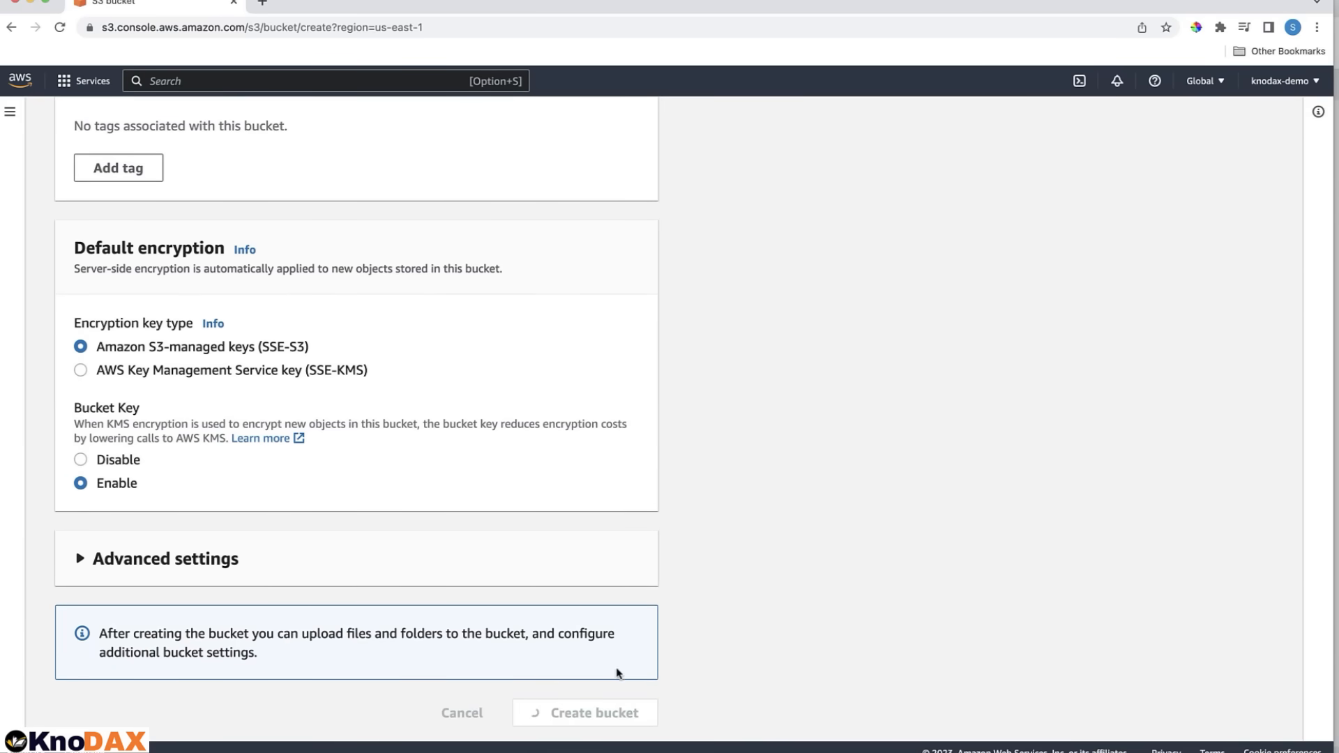
left_click(585, 713)
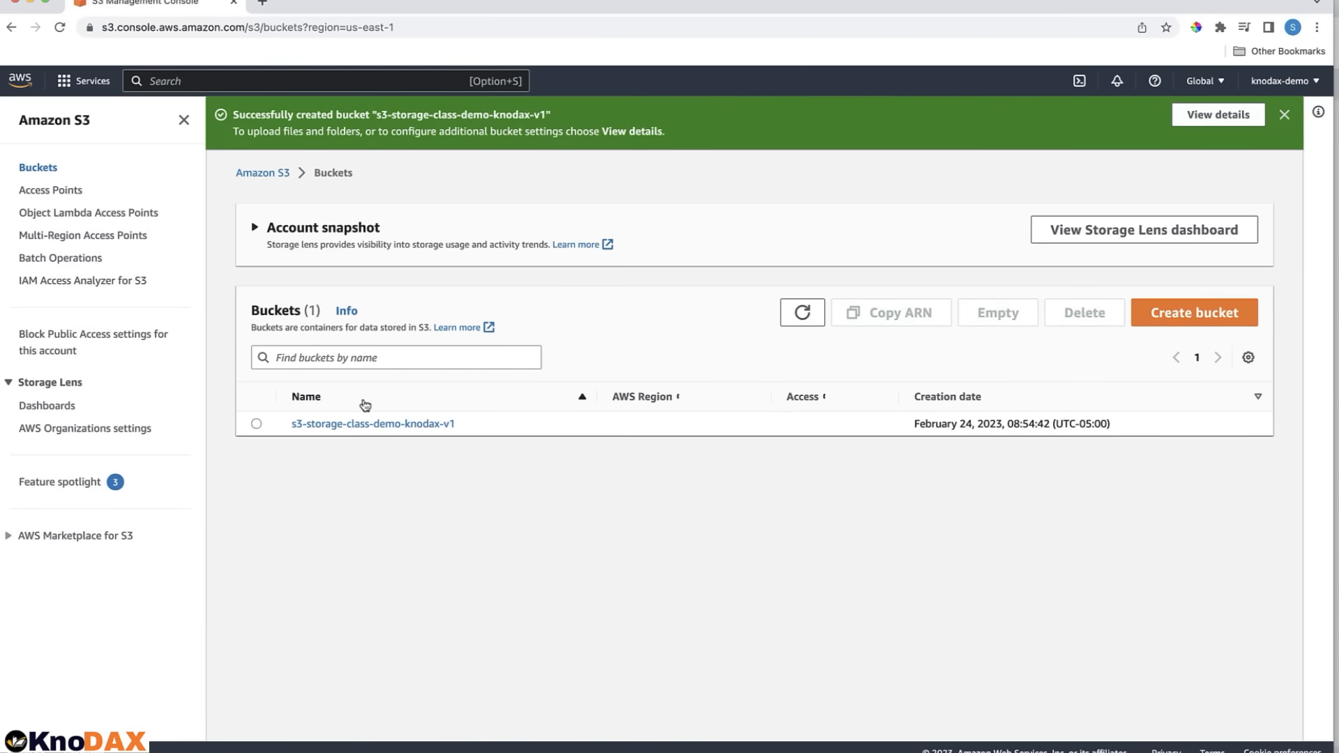
Open the new bucket's empty Objects page from the bucket list.
left_click(371, 424)
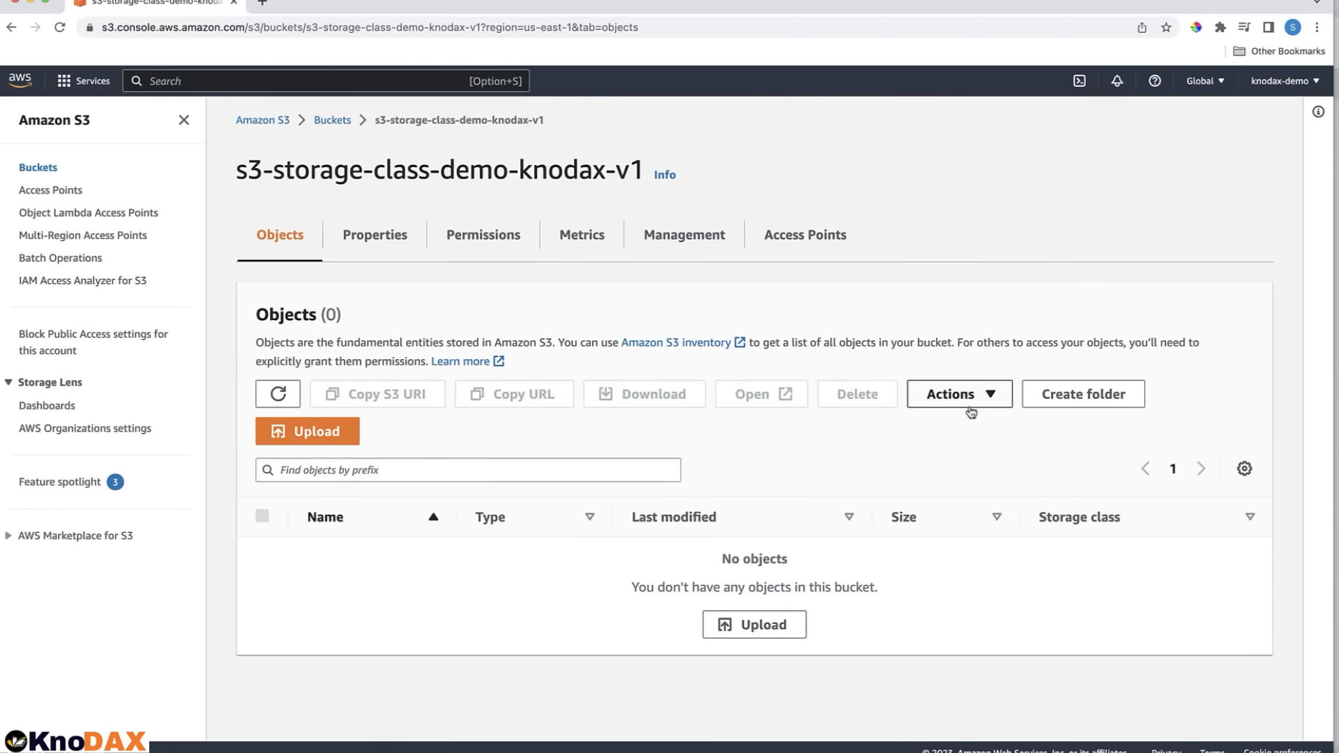
Upload beautiful-spring.jpg into the bucket and return to its object list.
left_click(307, 431)
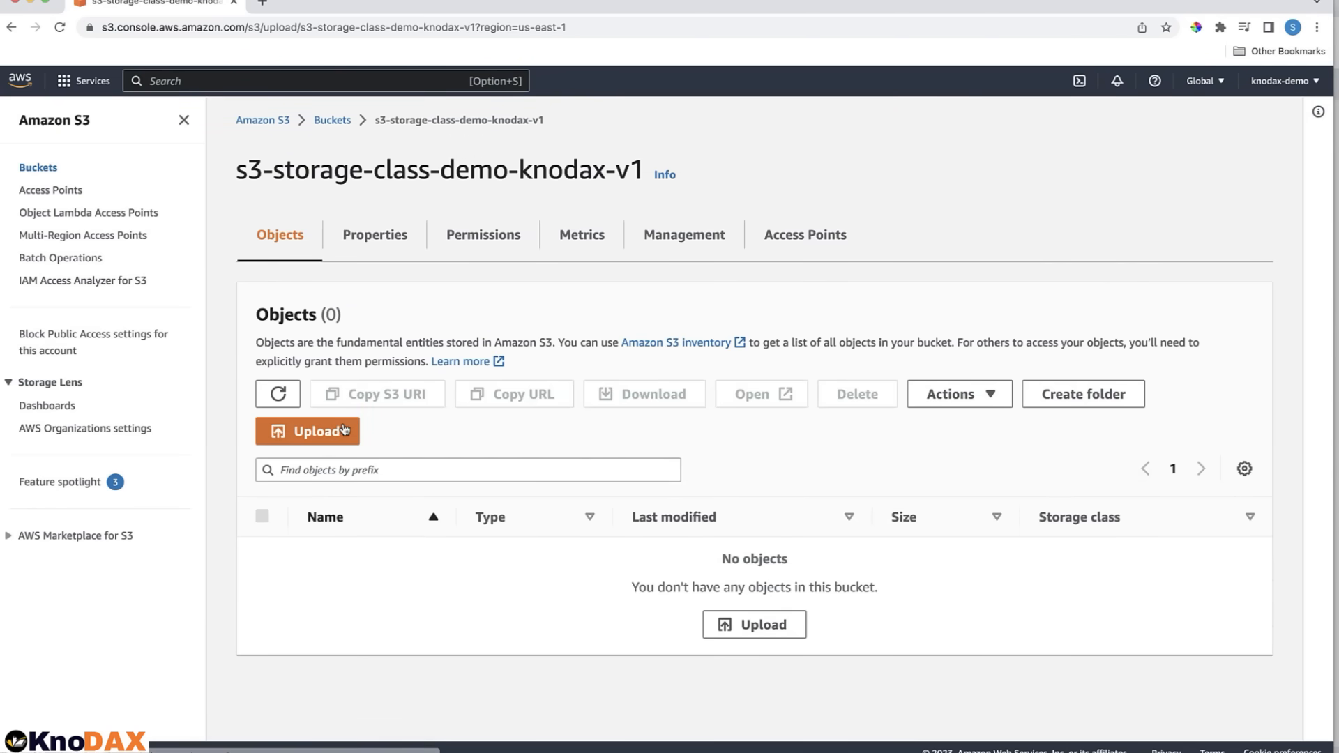
left_click(307, 431)
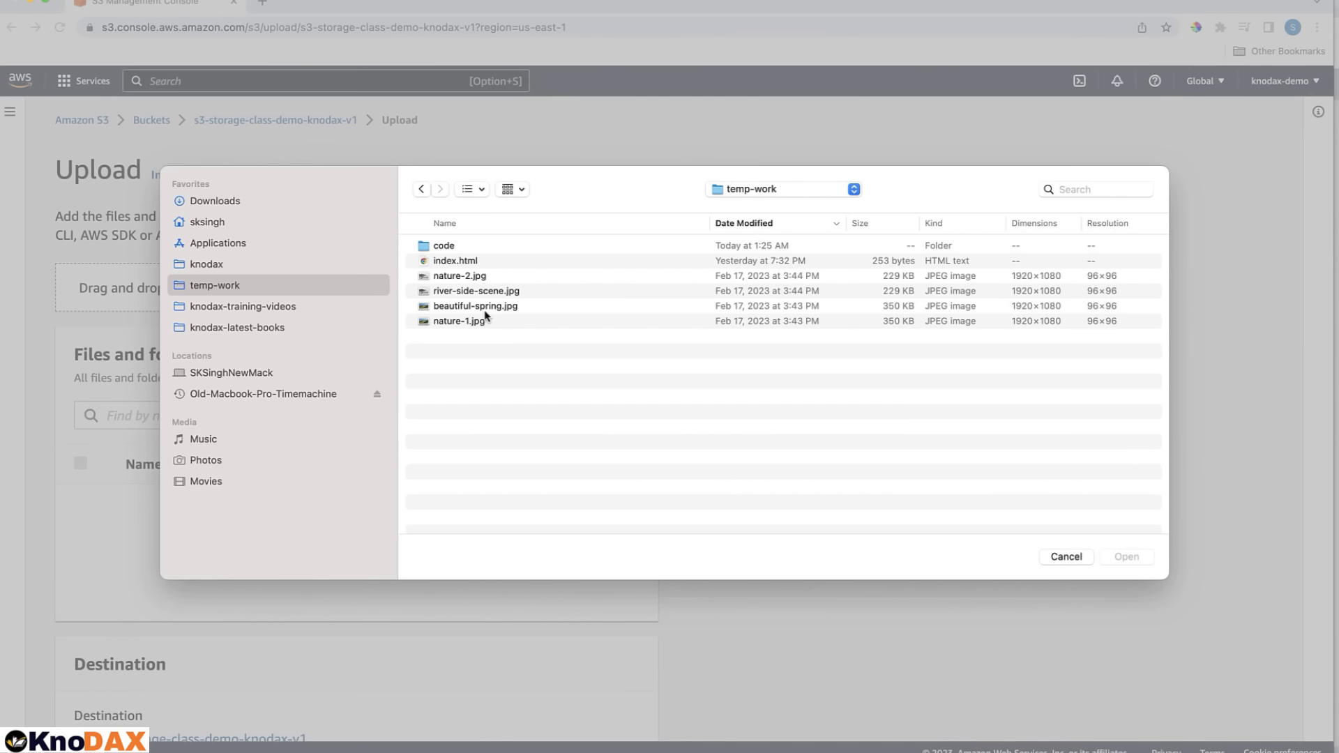
left_click(476, 305)
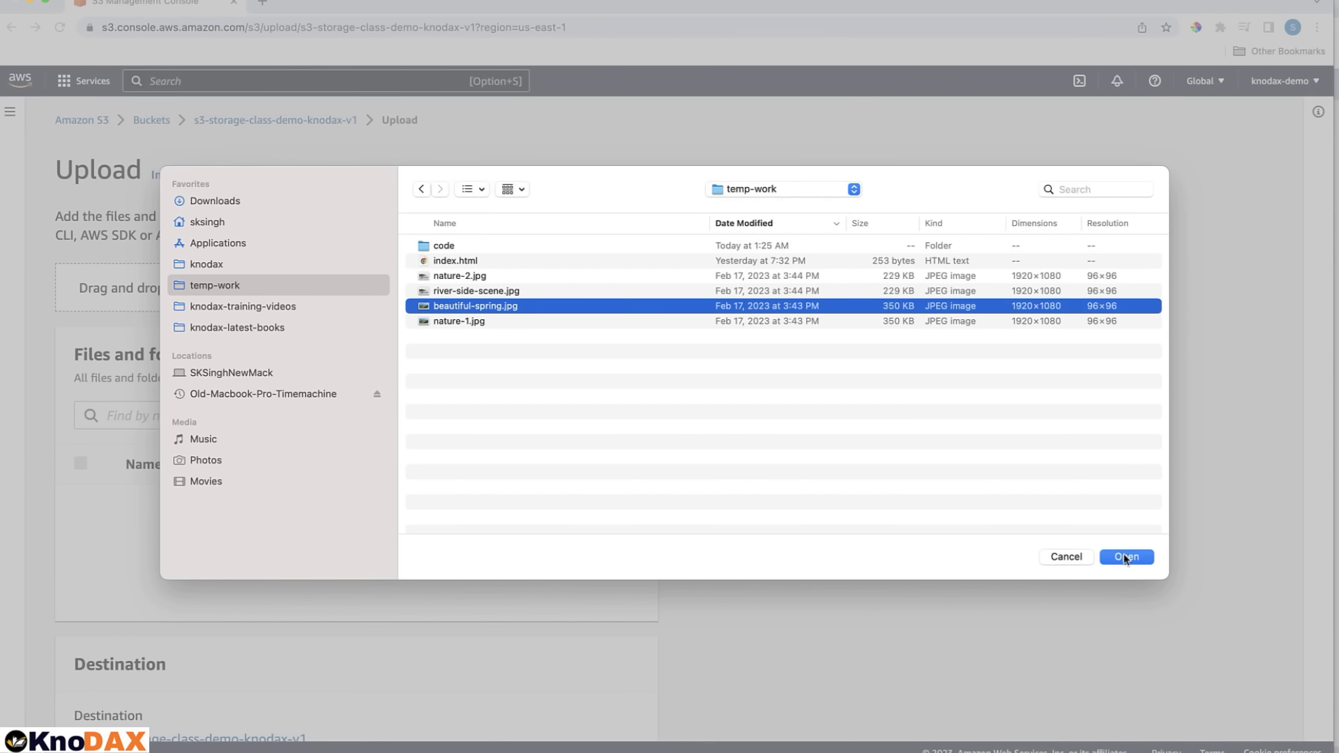
left_click(1126, 556)
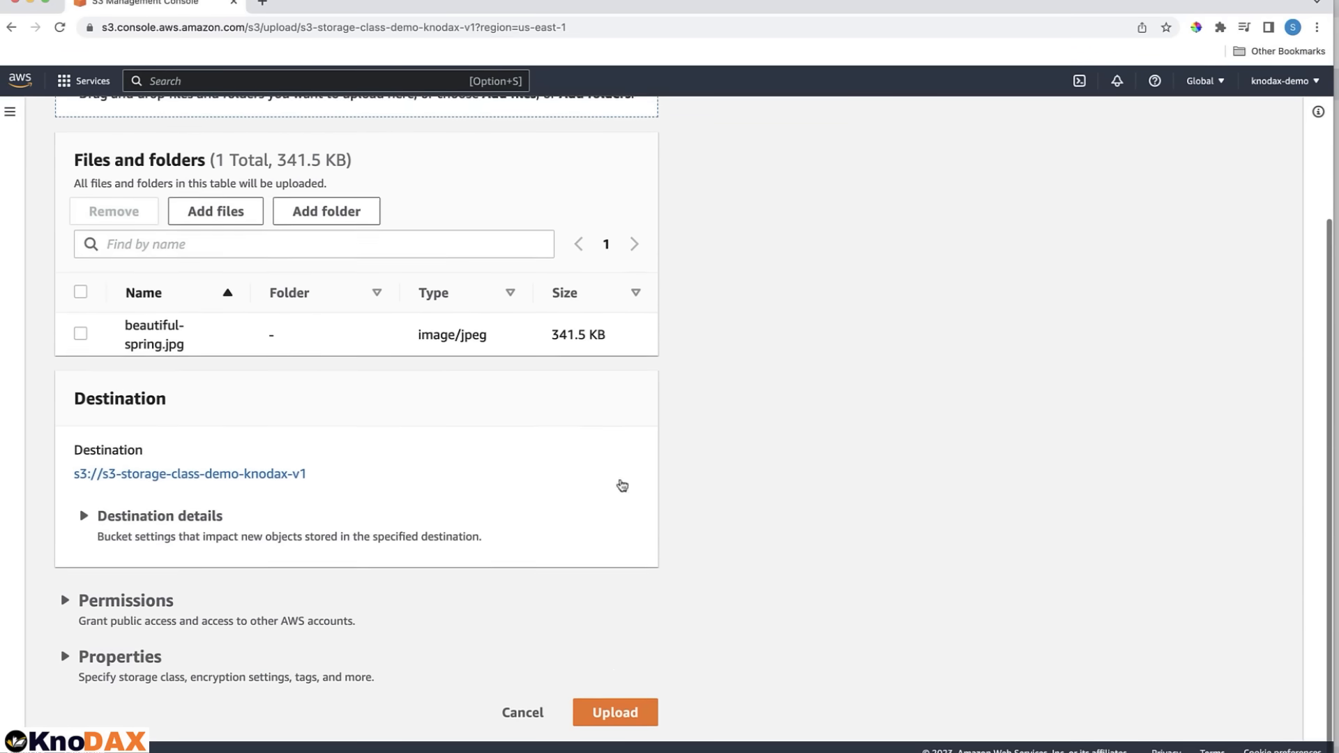
left_click(613, 712)
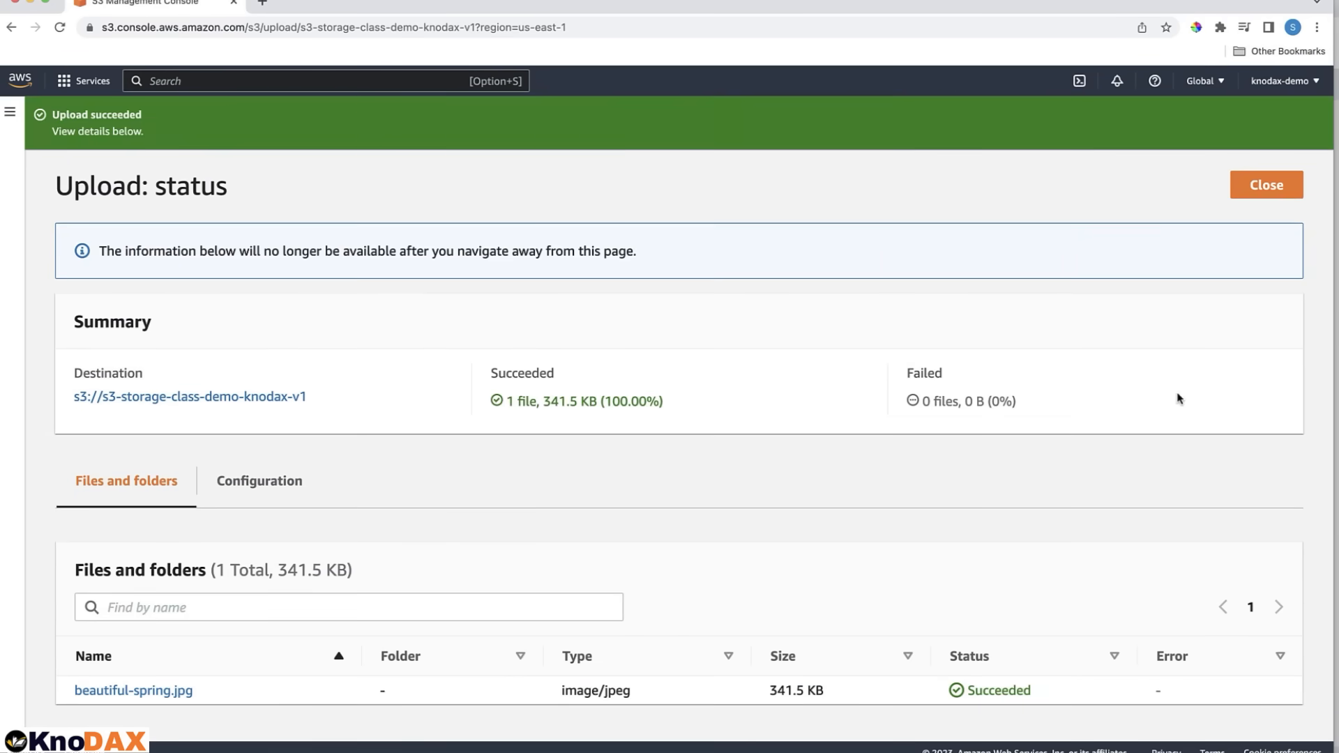
left_click(1265, 184)
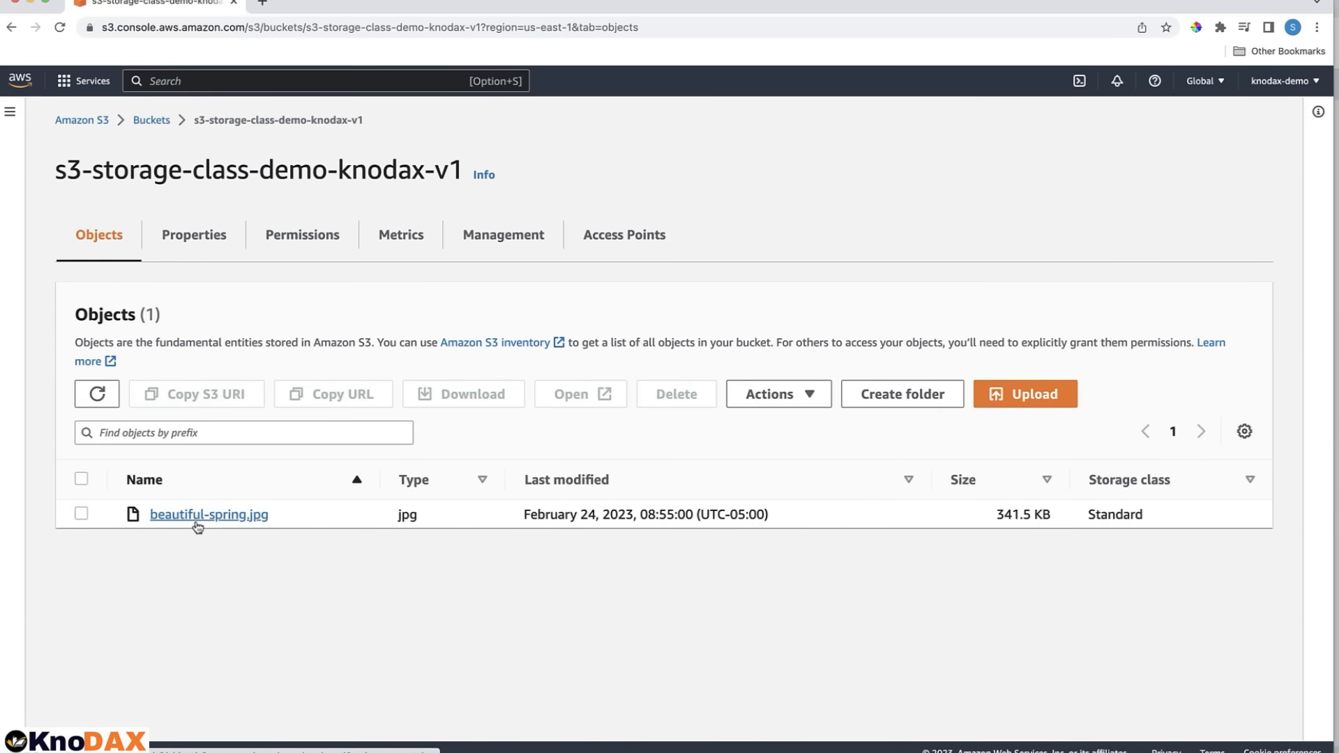
Start editing beautiful-spring.jpg's storage class from its object details page.
left_click(208, 515)
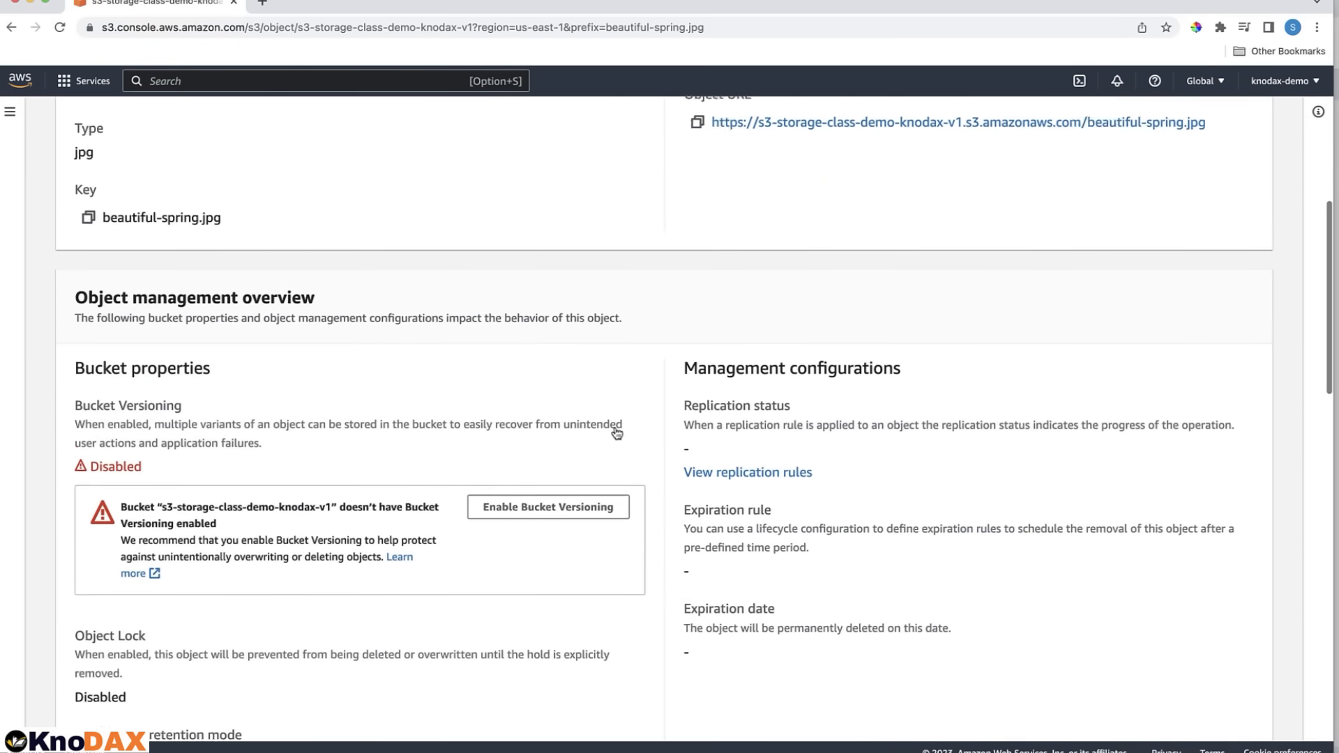
scroll("down", 3)
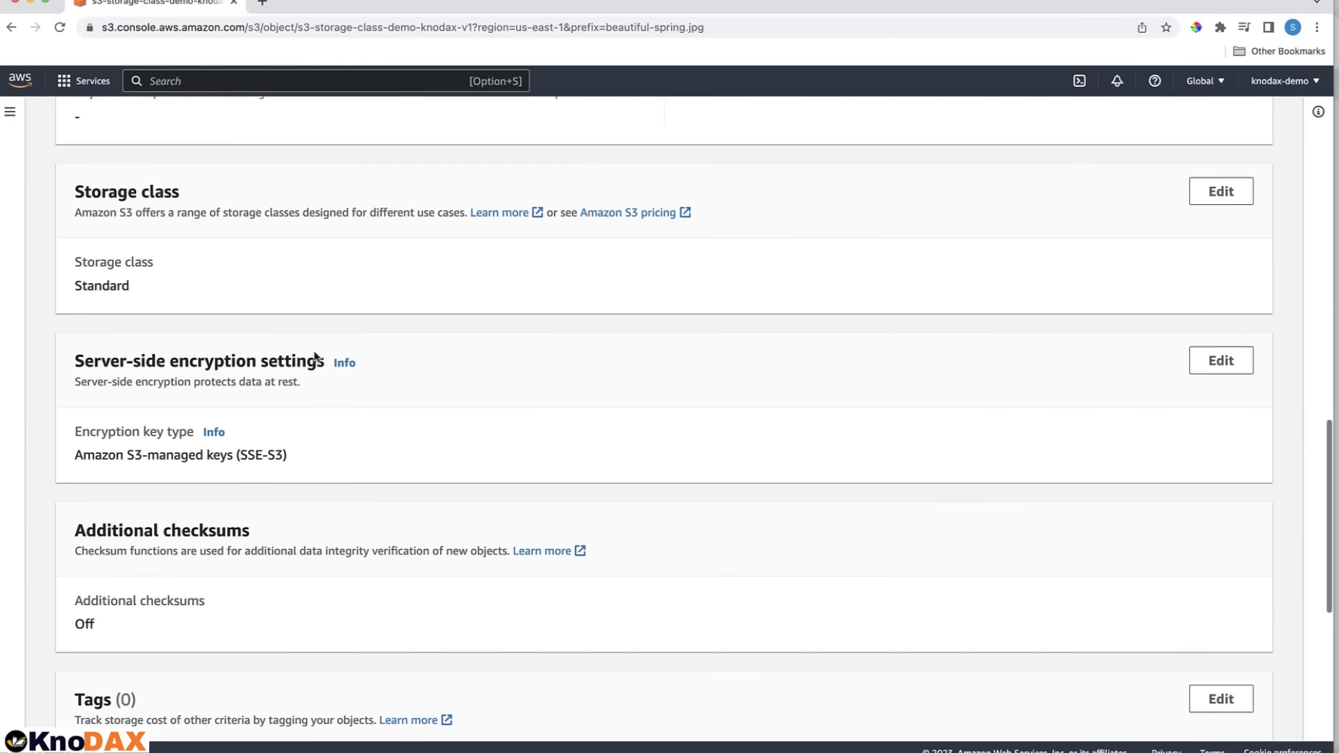
left_click(1221, 191)
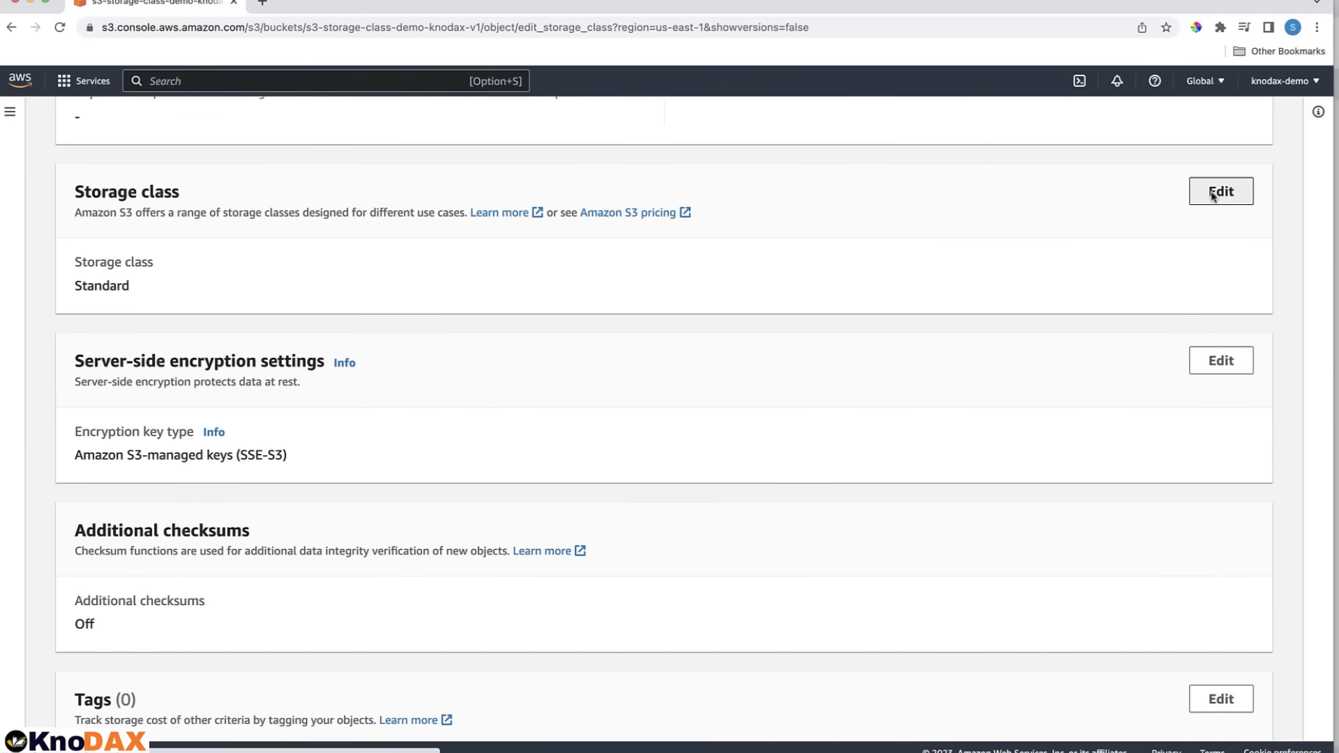
Choose Intelligent-Tiering instead of Standard as beautiful-spring.jpg's storage class, unsaved.
left_click(1221, 191)
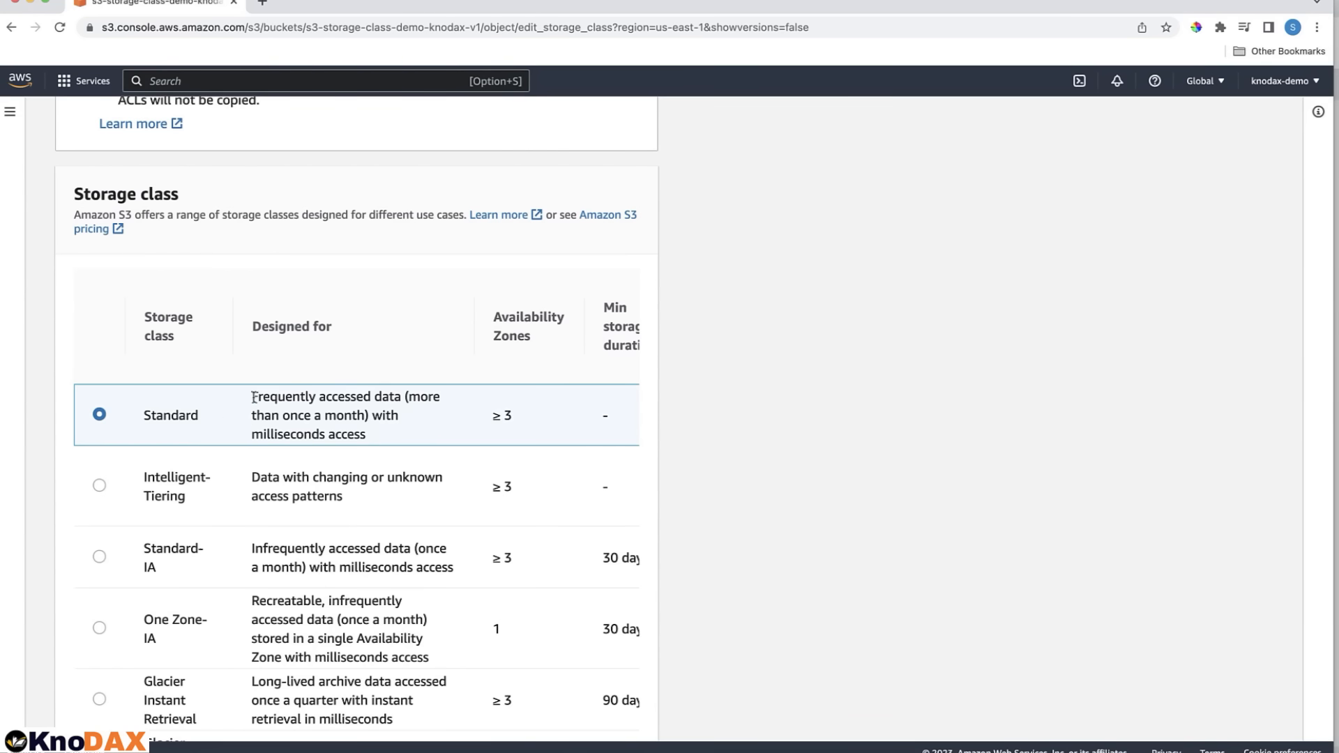
left_click_drag(252, 397, 364, 434)
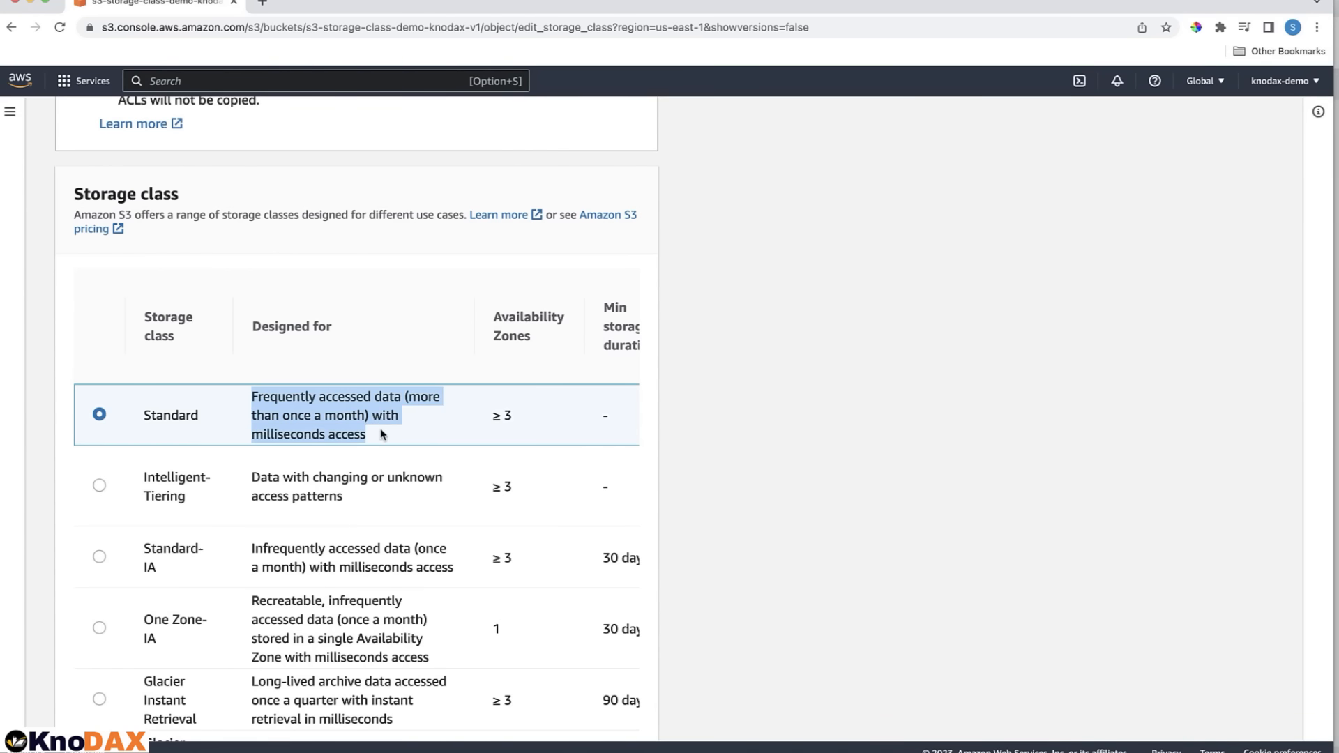
mouse_move(383, 437)
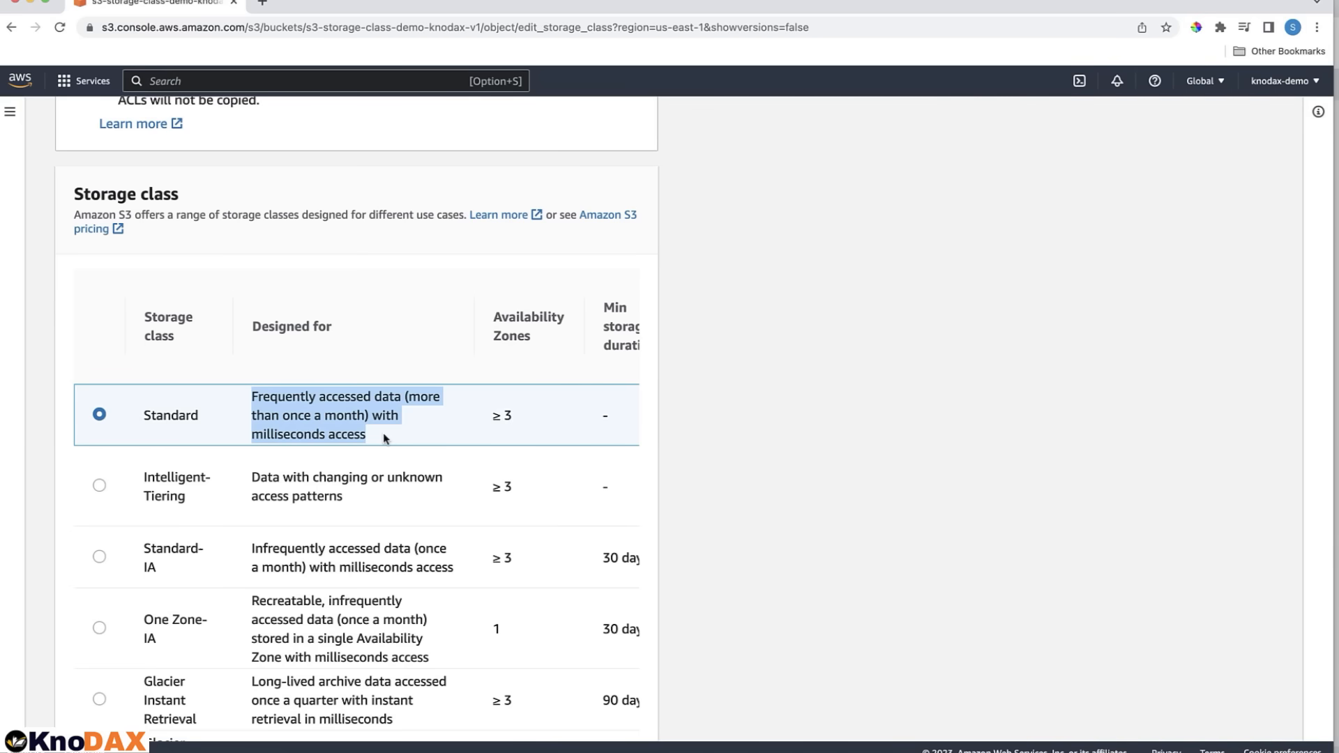
left_click(99, 486)
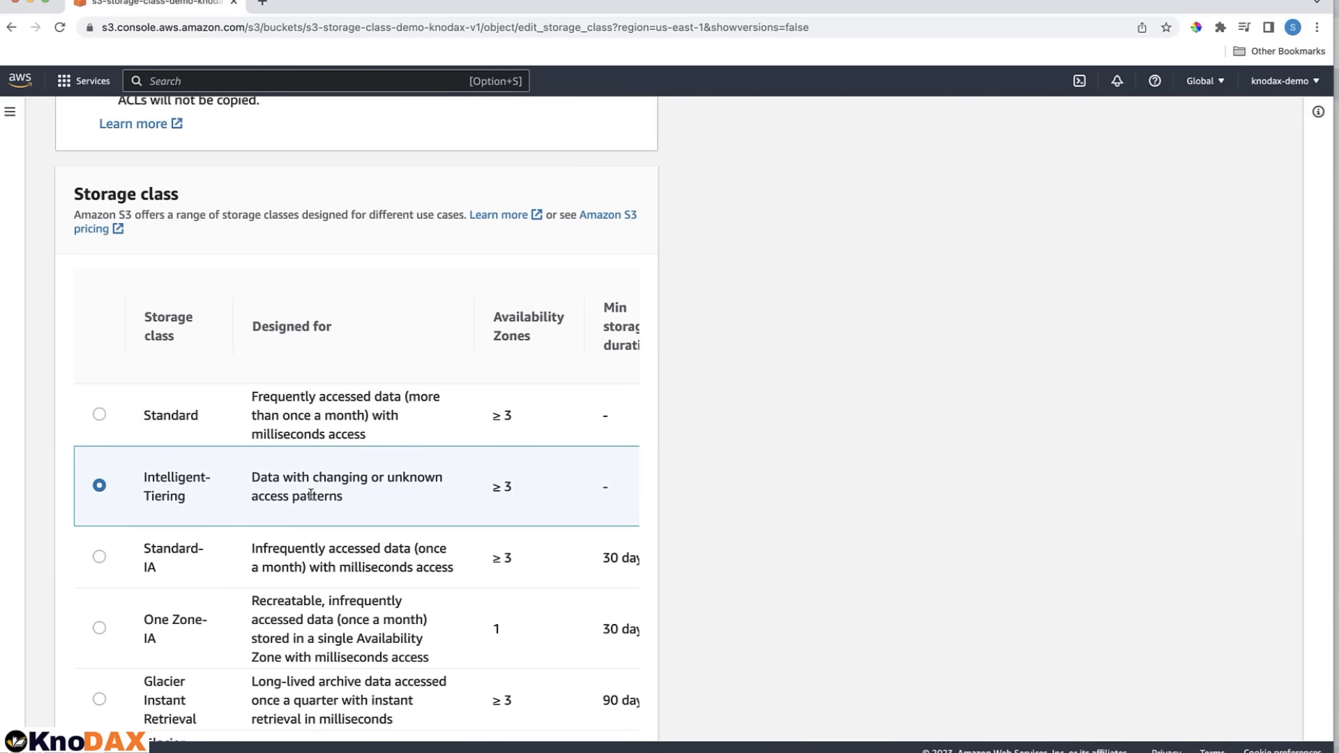
mouse_move(412, 504)
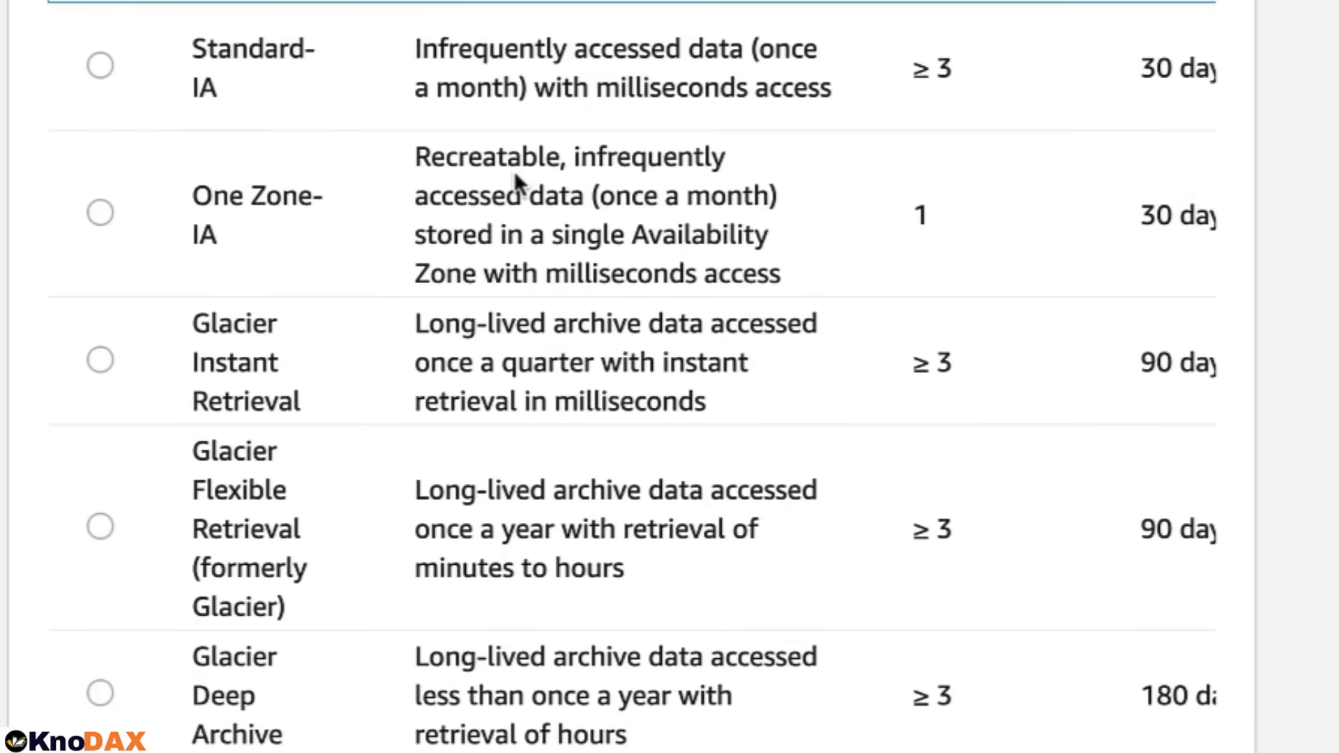
mouse_move(530, 185)
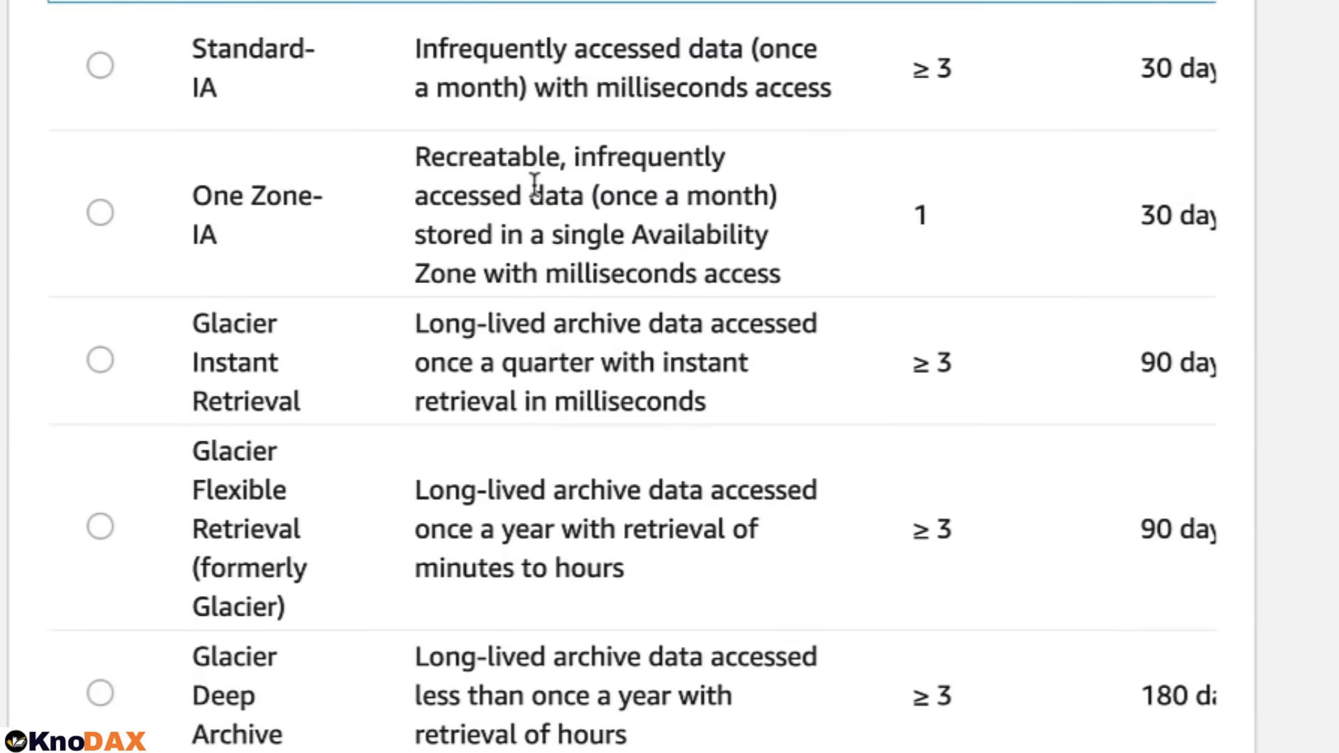
mouse_move(743, 201)
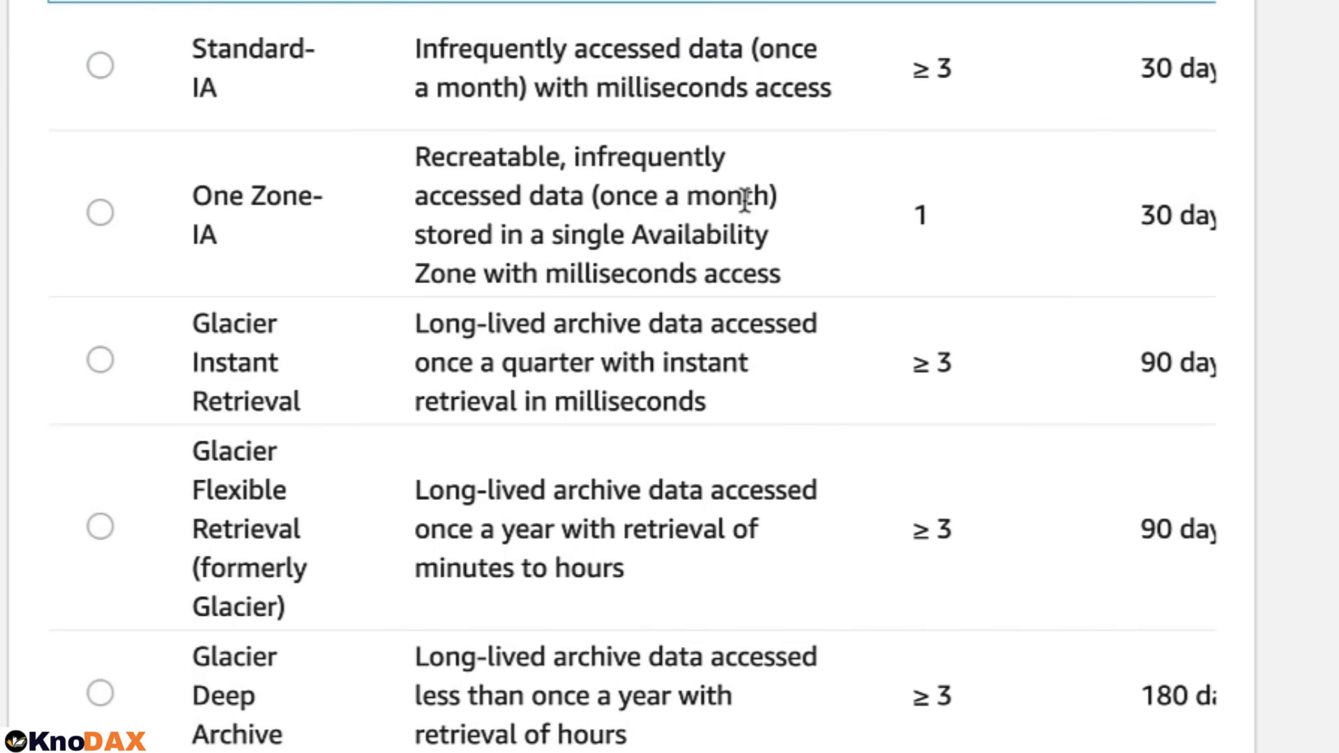
mouse_move(550, 239)
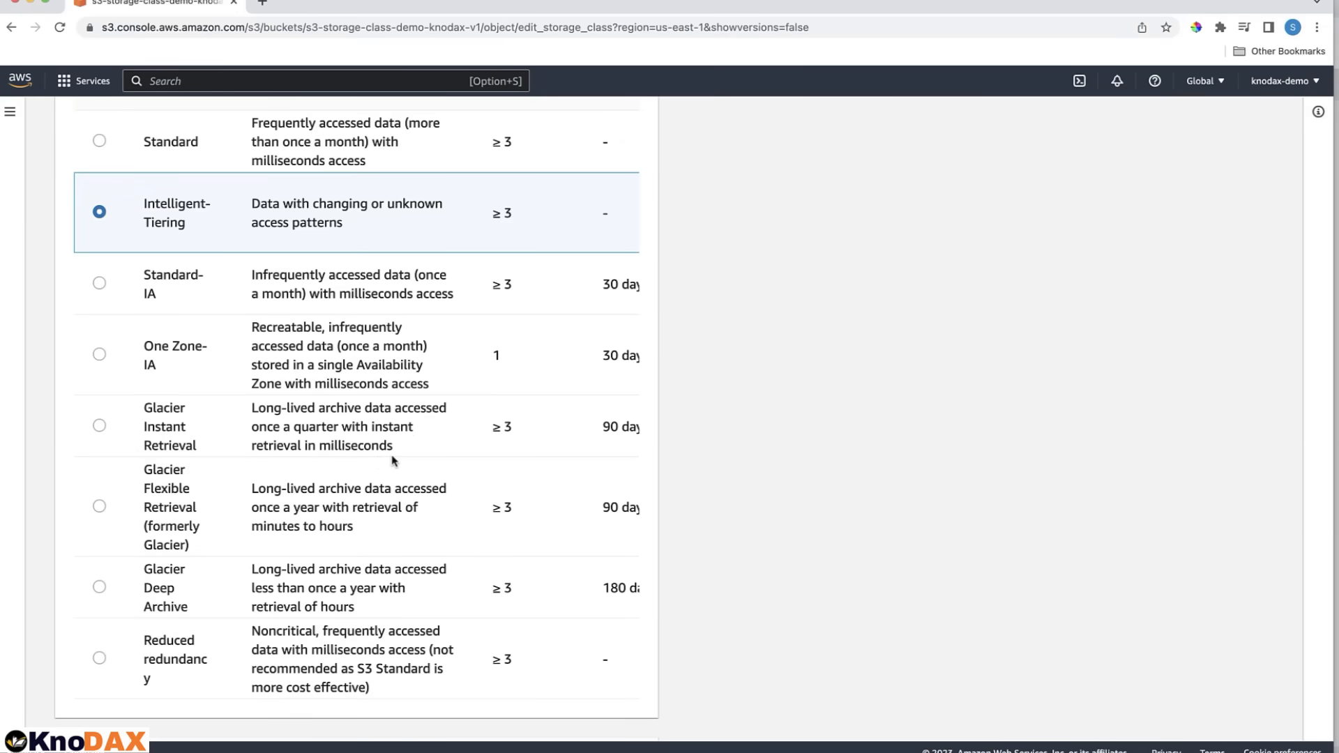
mouse_move(319, 509)
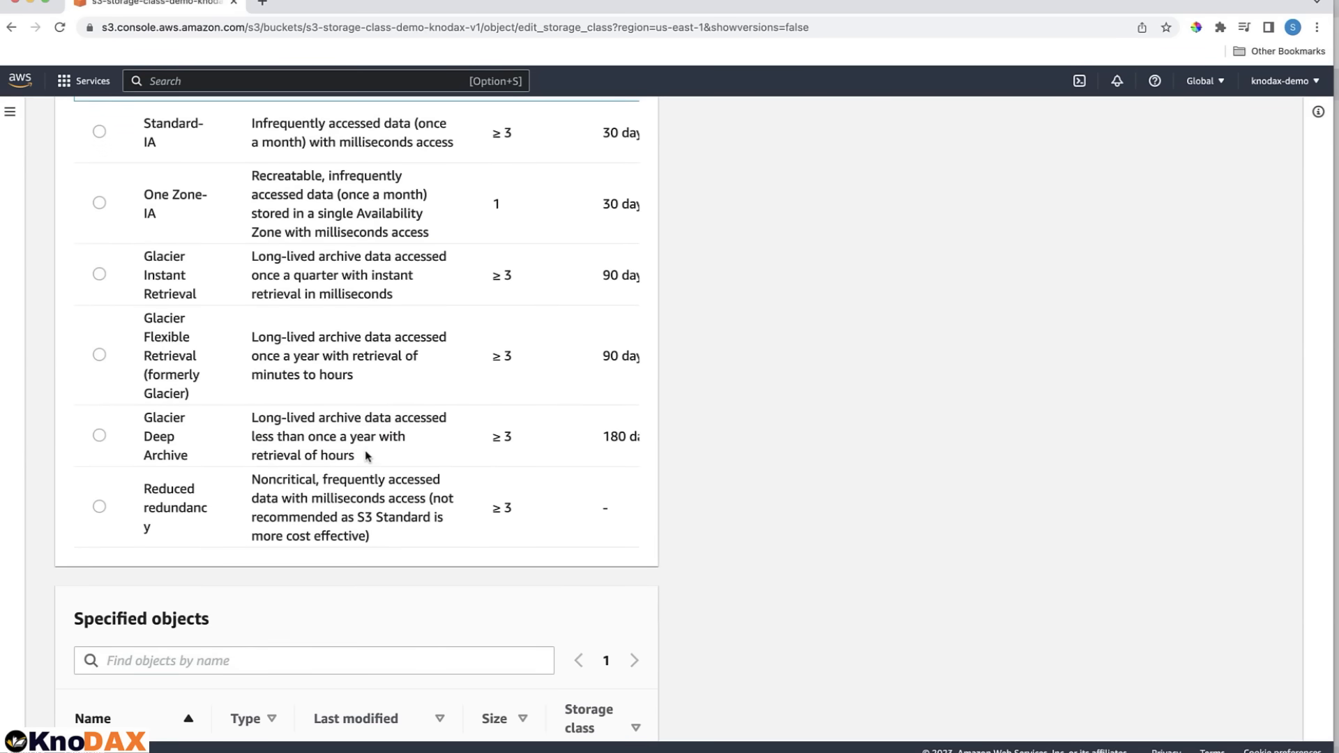
mouse_move(355, 455)
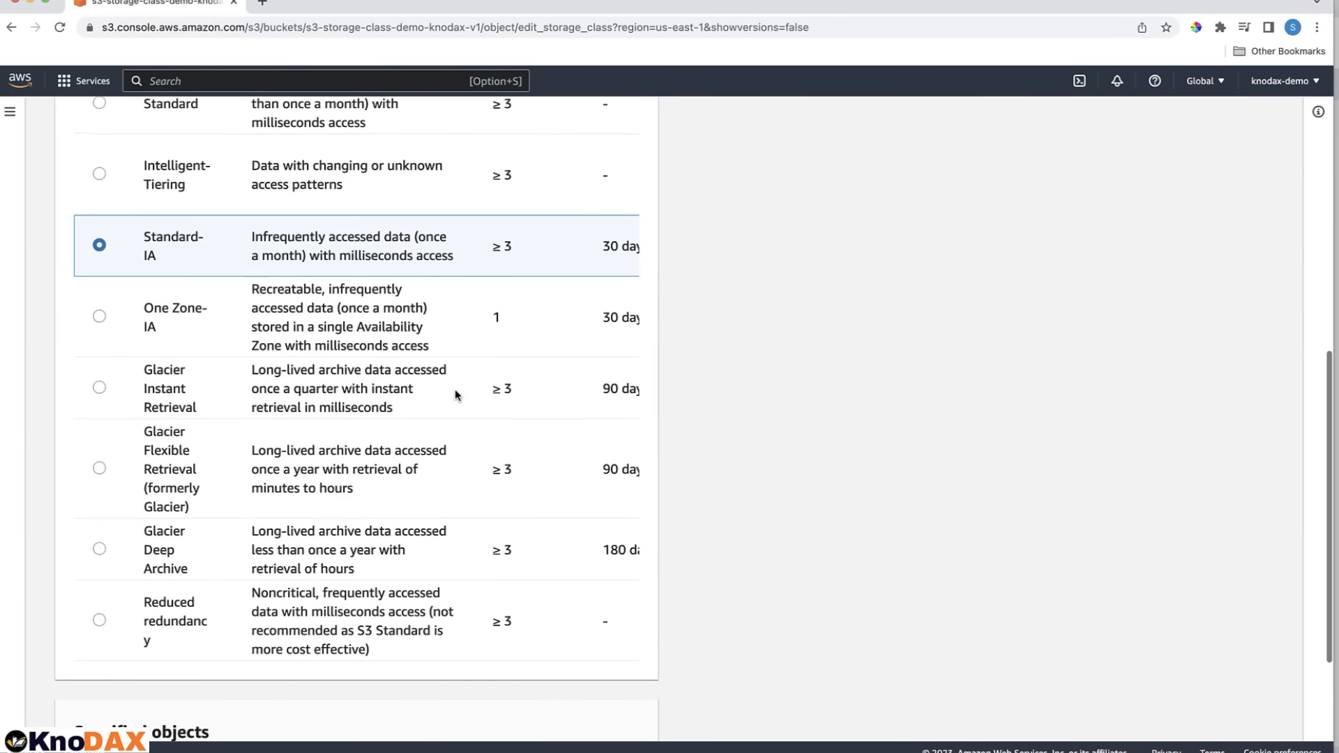
Save Standard-IA for beautiful-spring.jpg and verify it in the object's properties.
scroll("down", 3)
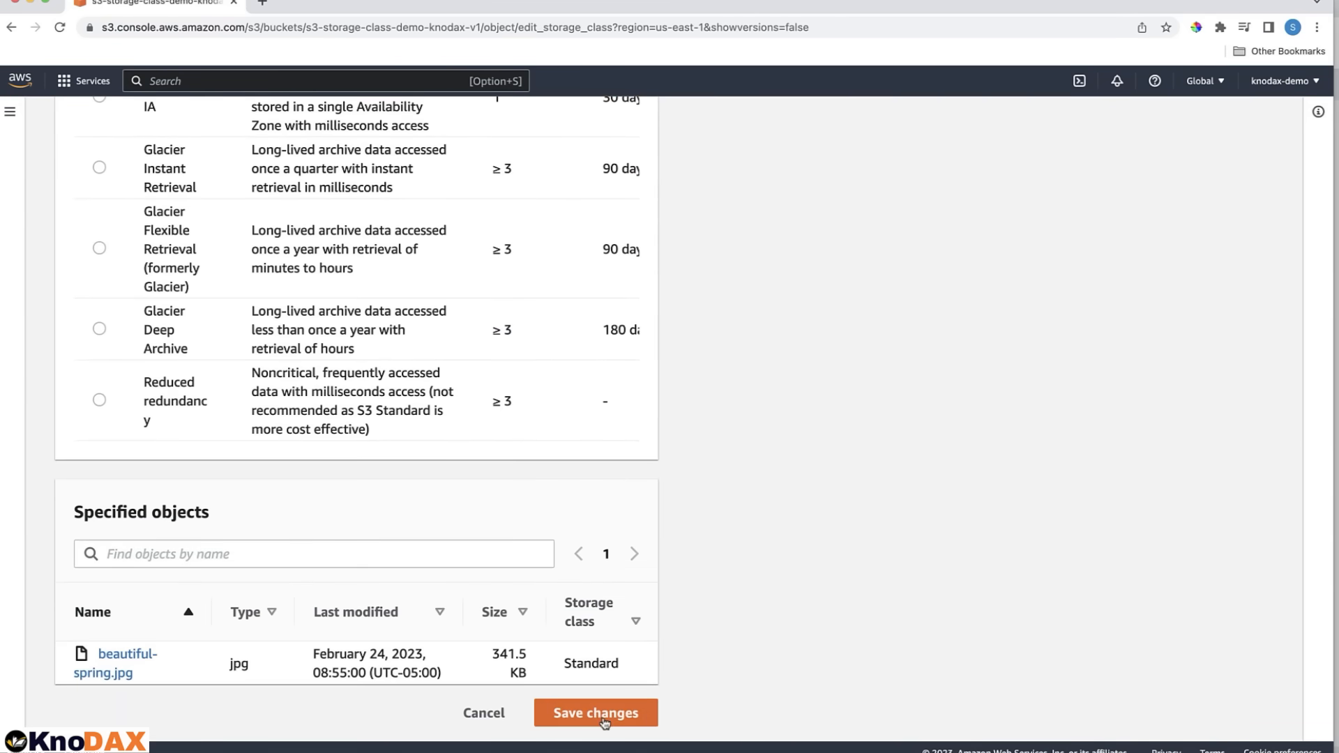
left_click(595, 713)
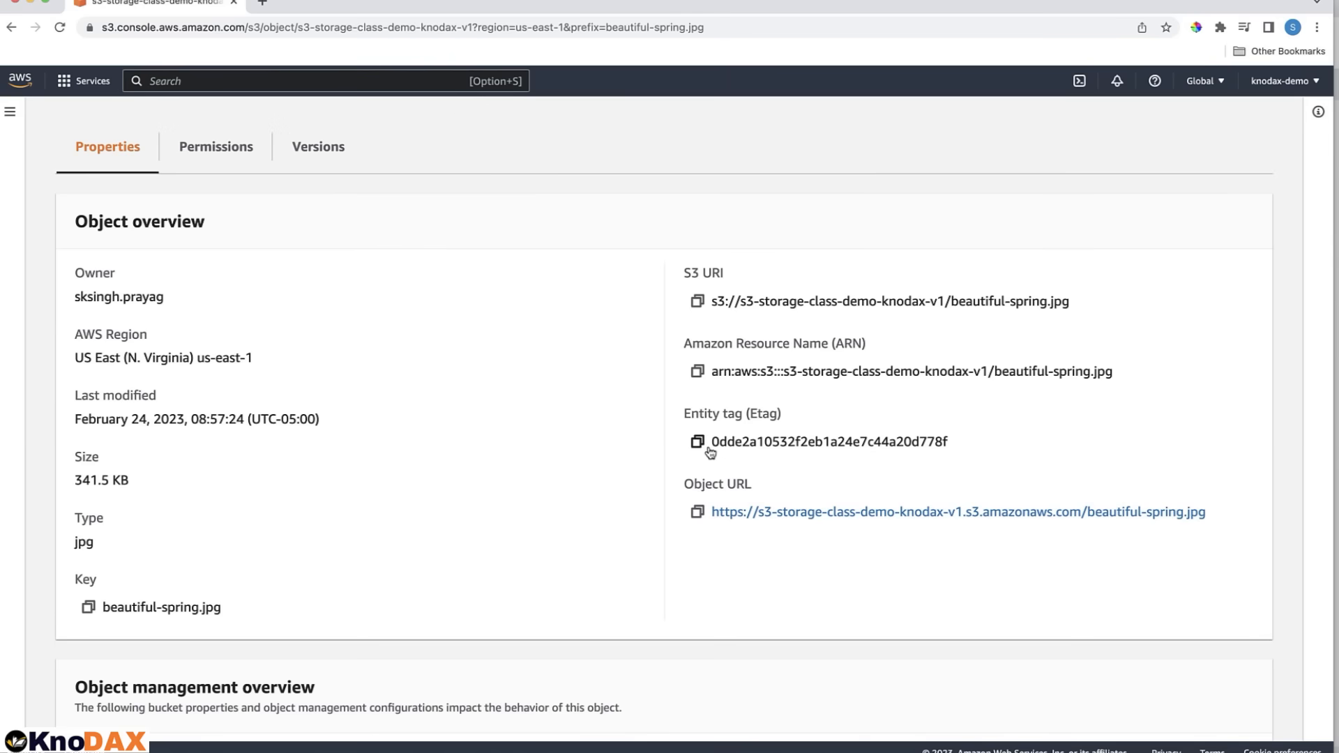
scroll("down", 3)
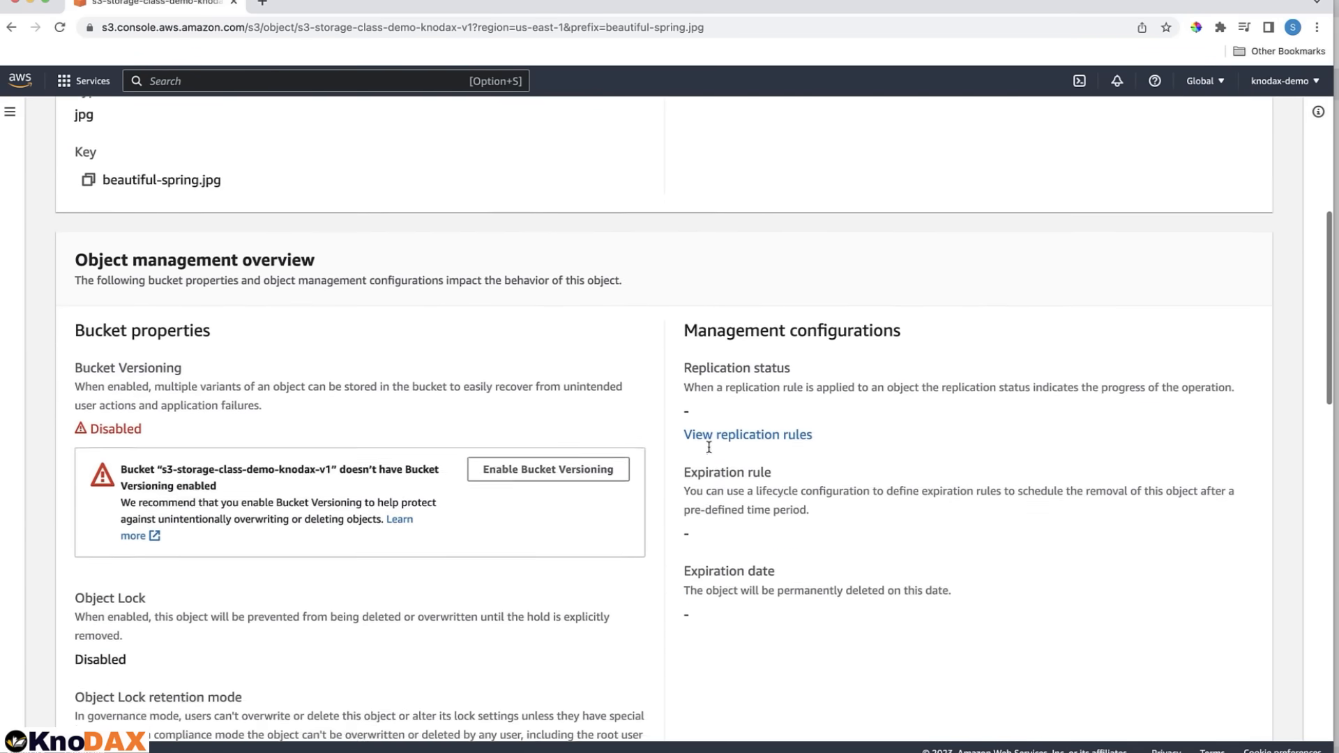
scroll("down", 3)
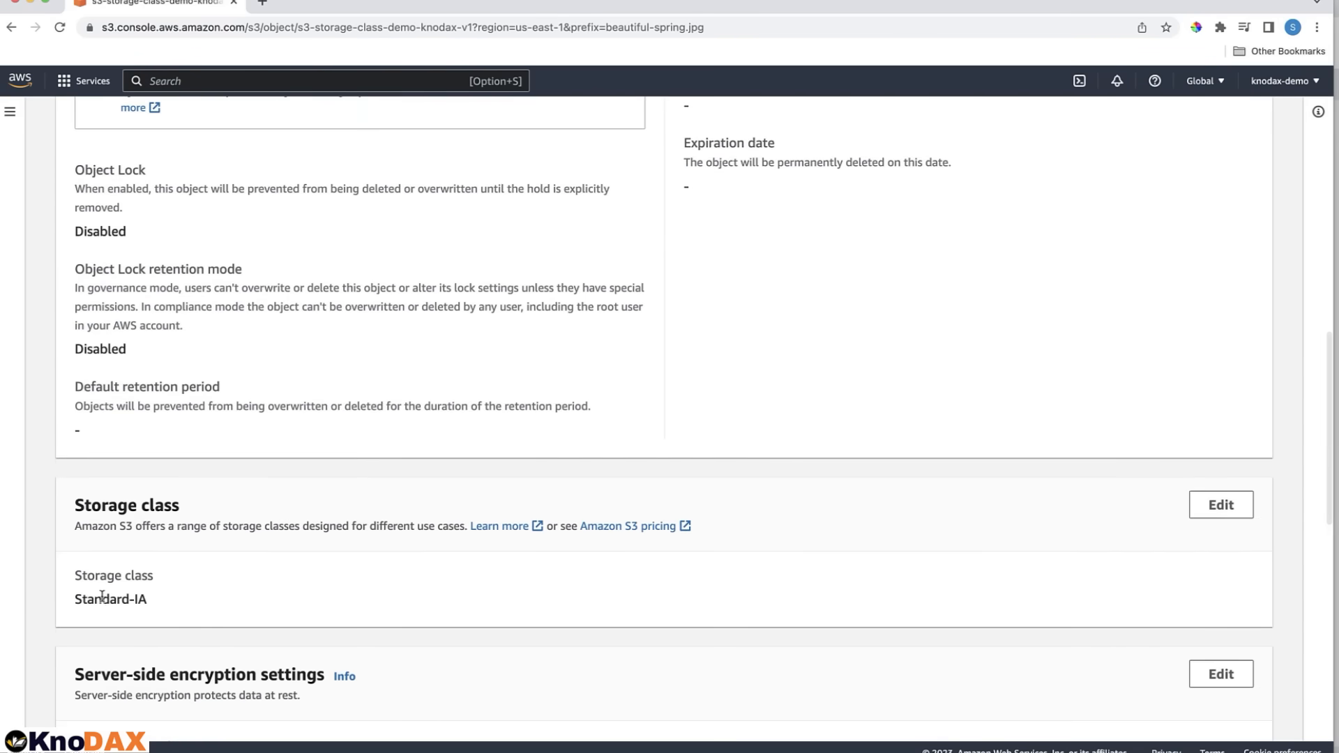
double_click(109, 599)
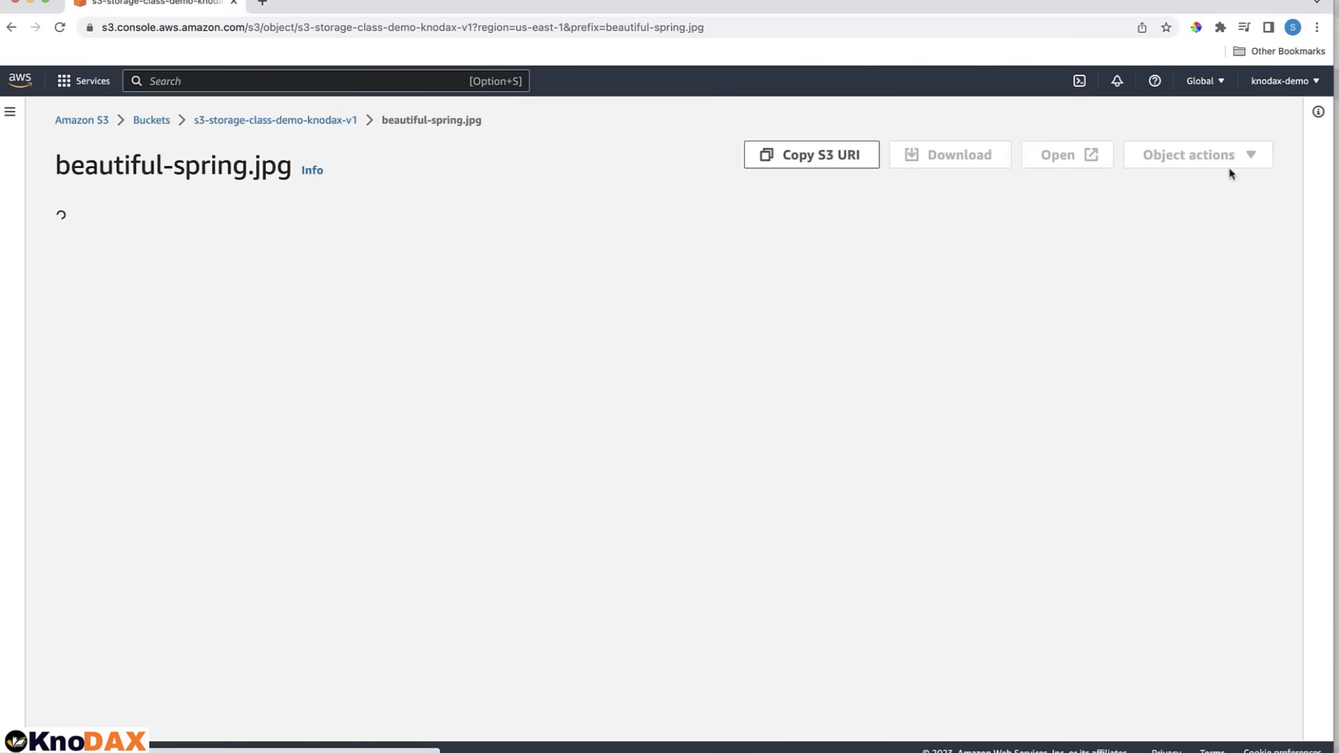
Try Glacier Instant and Flexible Retrieval classes, cancel the change, and return to the bucket.
scroll("down", 3)
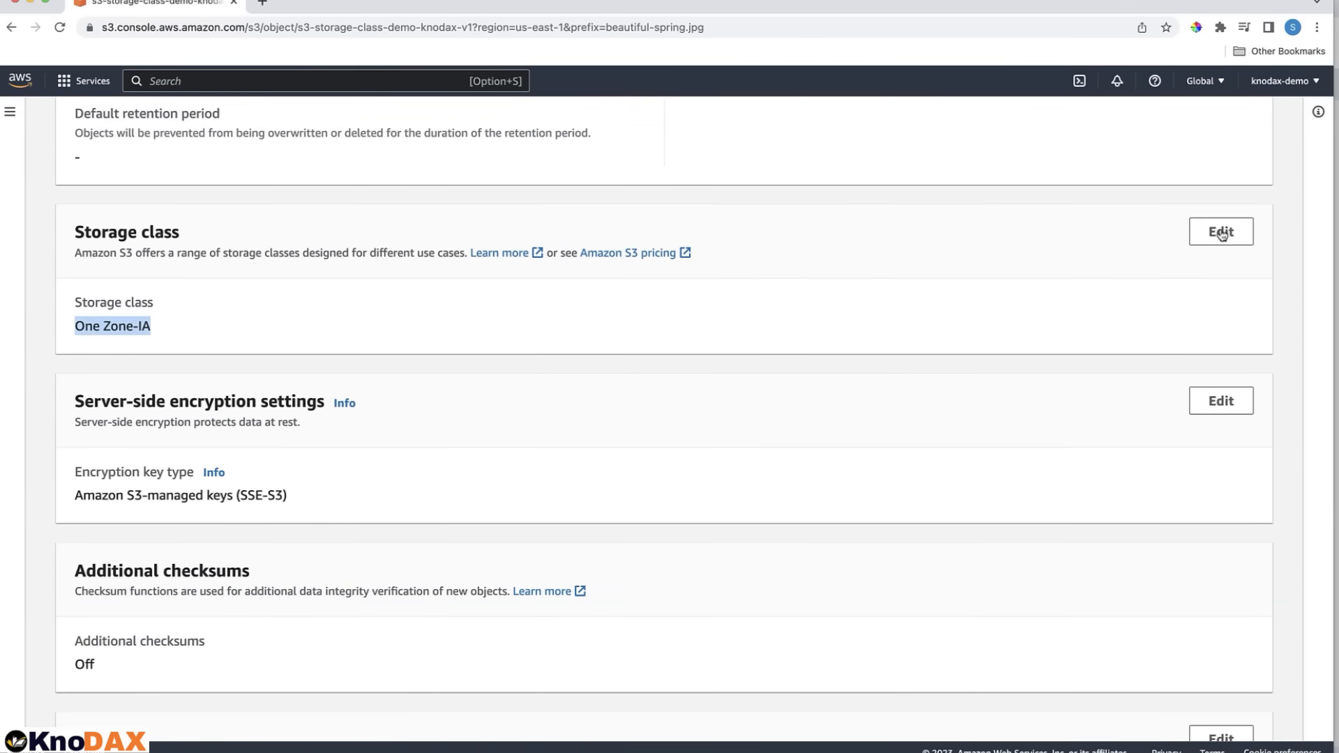
left_click(1219, 231)
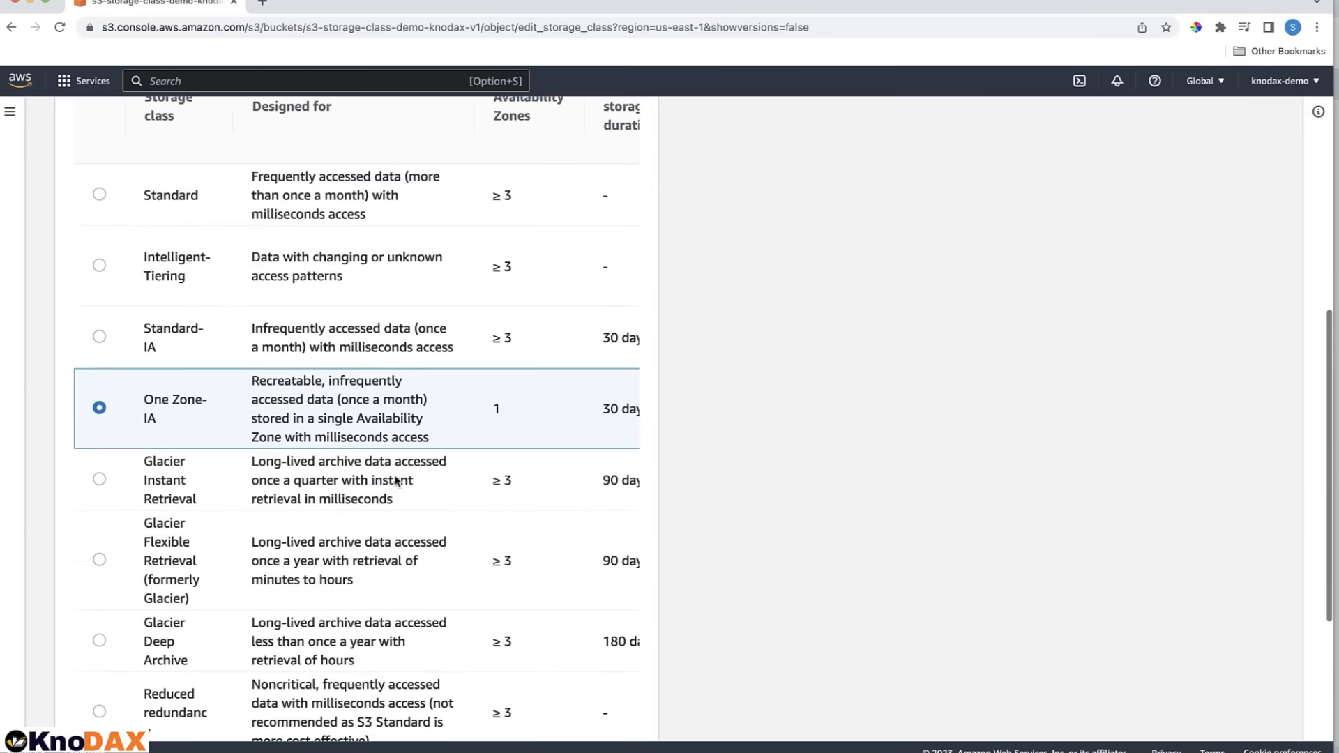
left_click(99, 309)
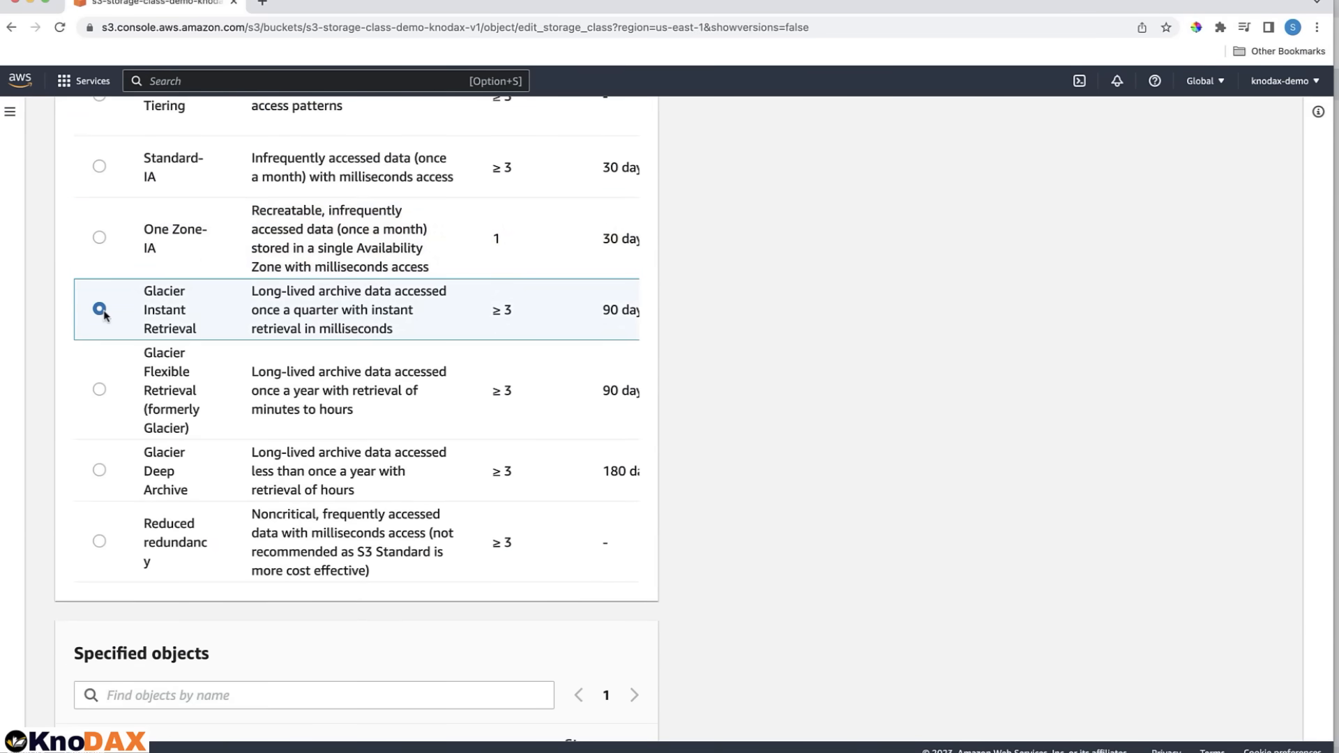
left_click(99, 390)
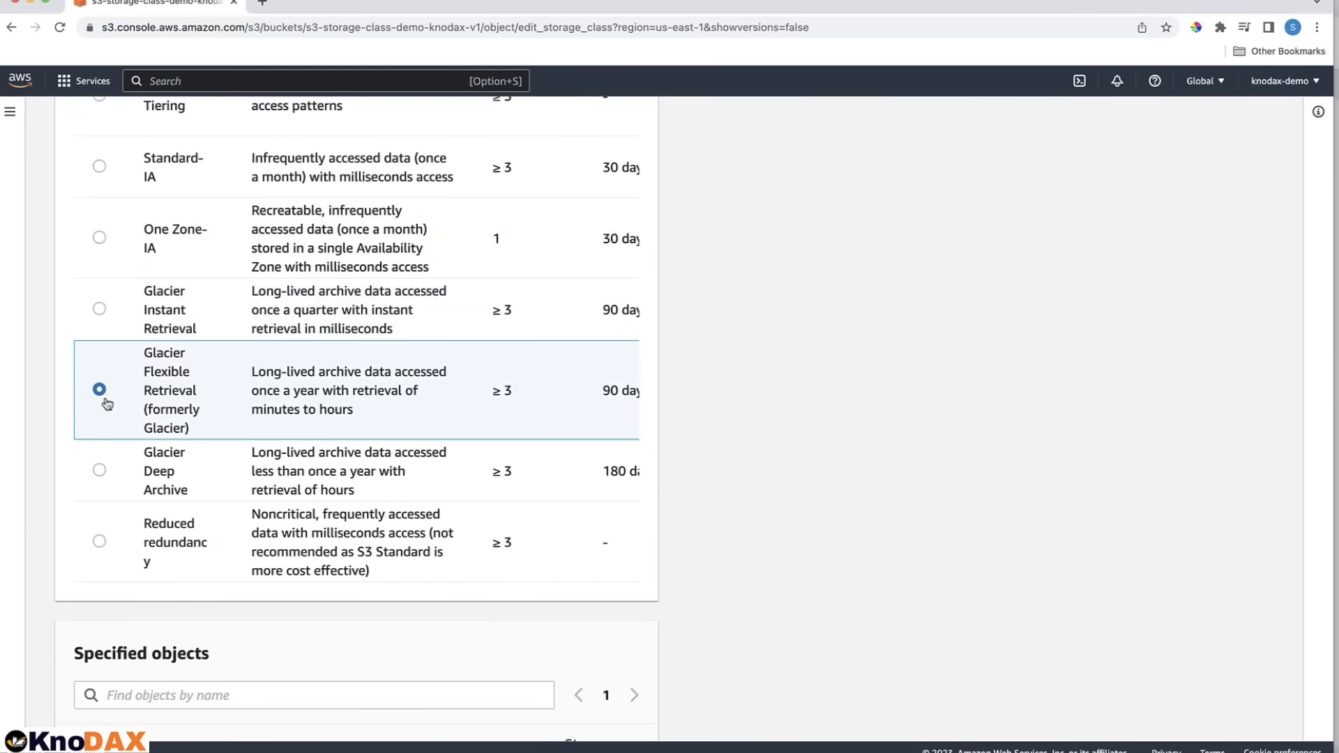
mouse_move(98, 464)
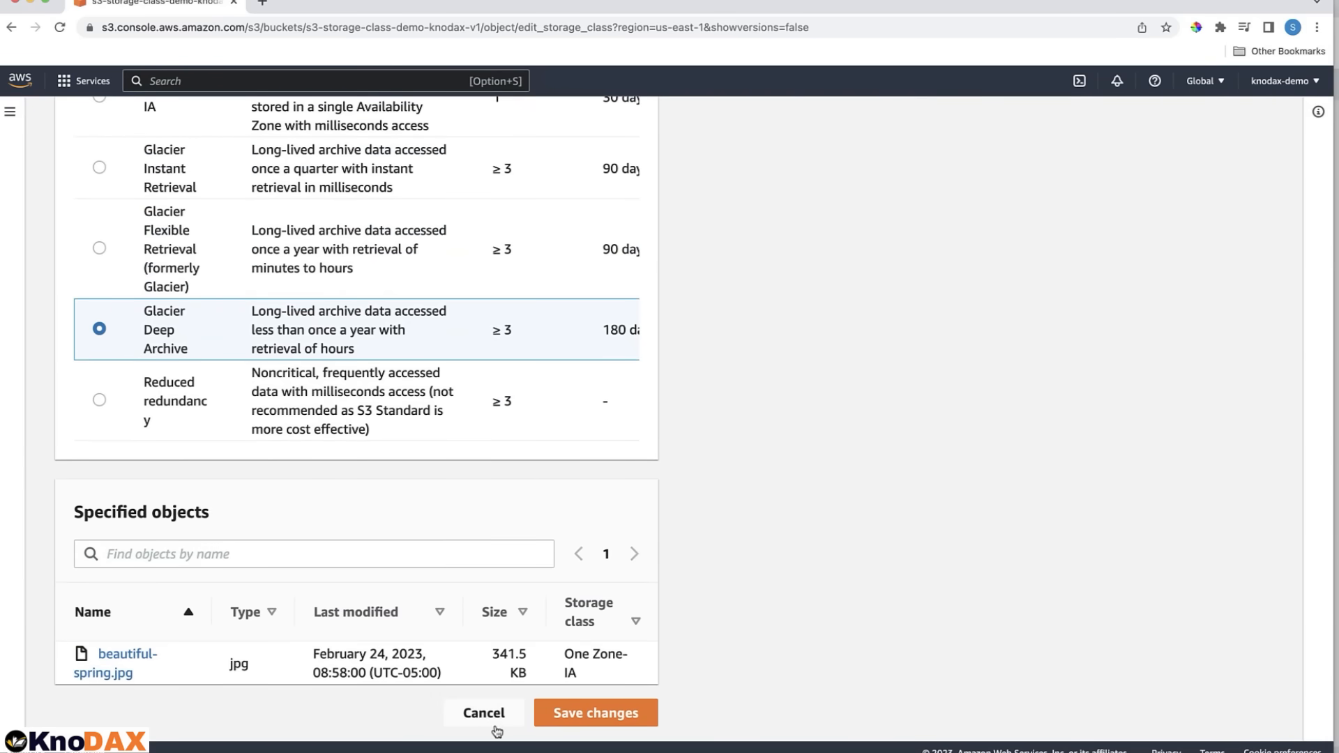
left_click(484, 712)
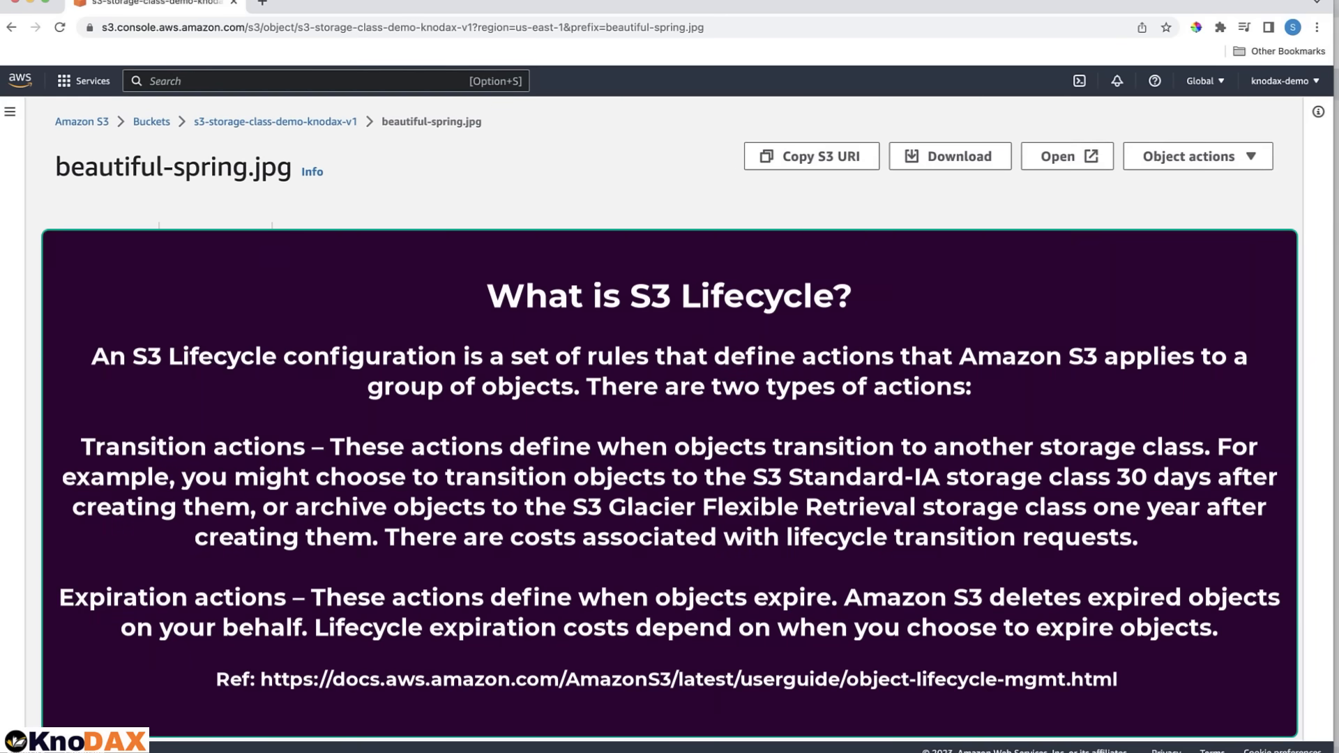
left_click(274, 120)
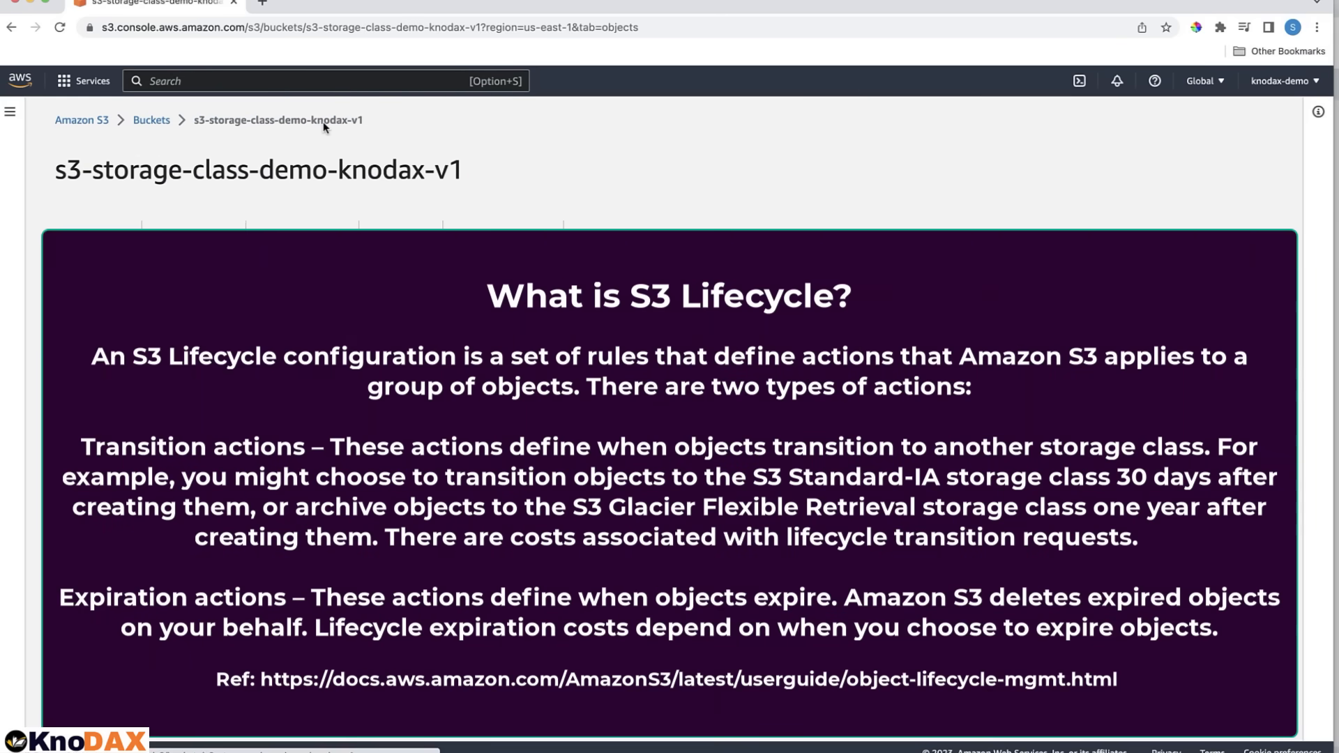
Start a new lifecycle rule from the bucket's Management lifecycle rules section.
left_click(503, 234)
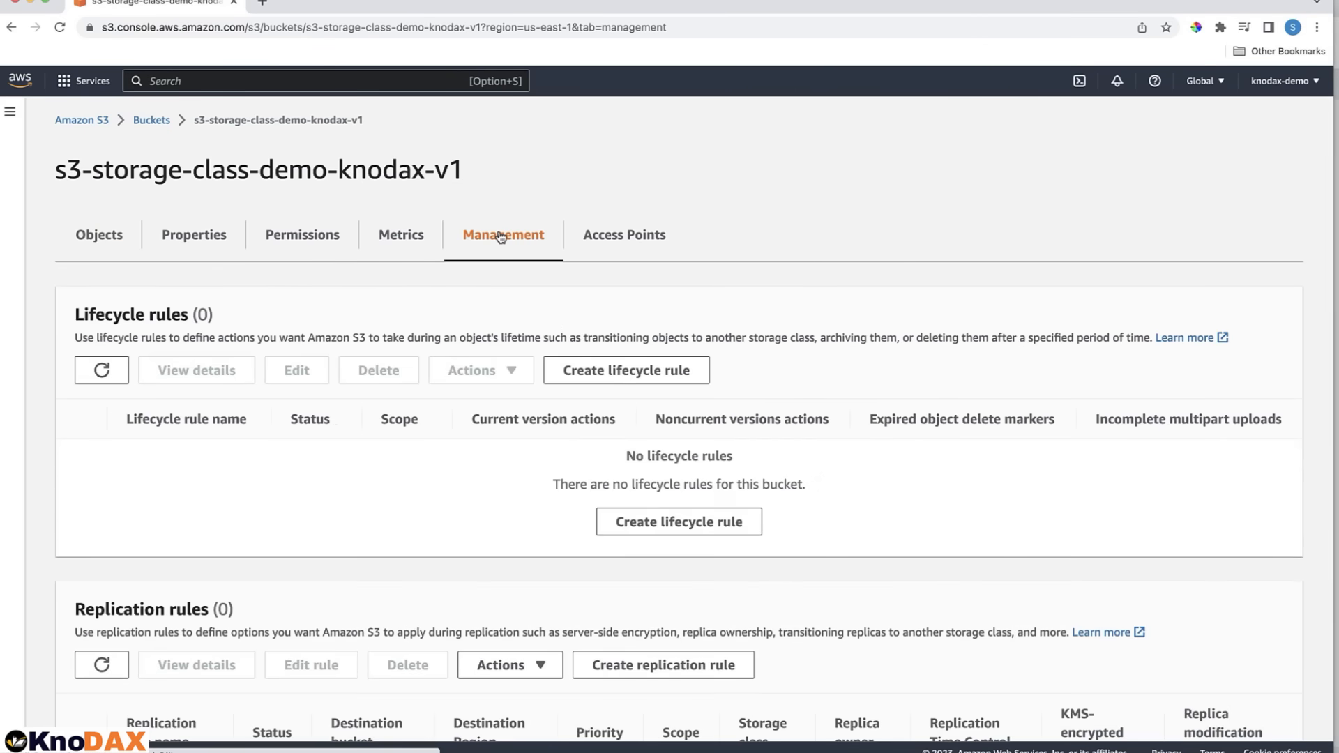
scroll("down", 3)
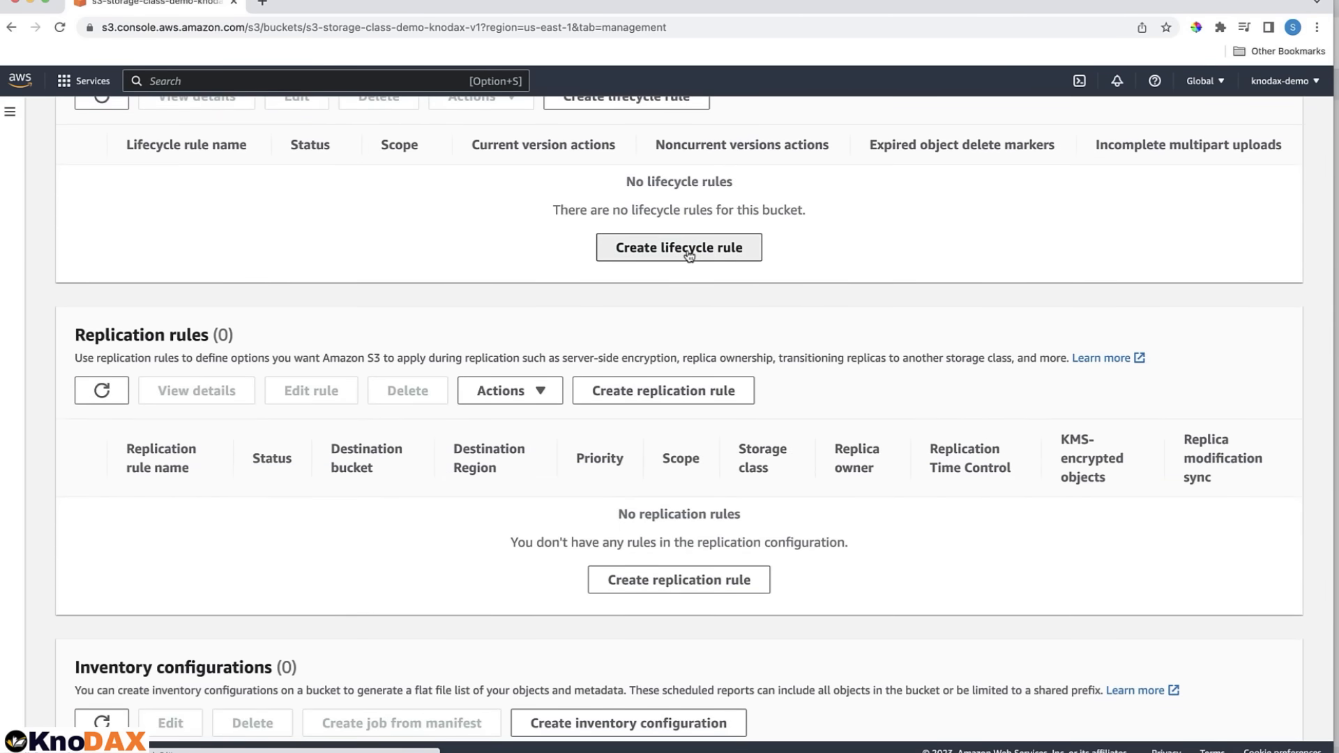
left_click(678, 247)
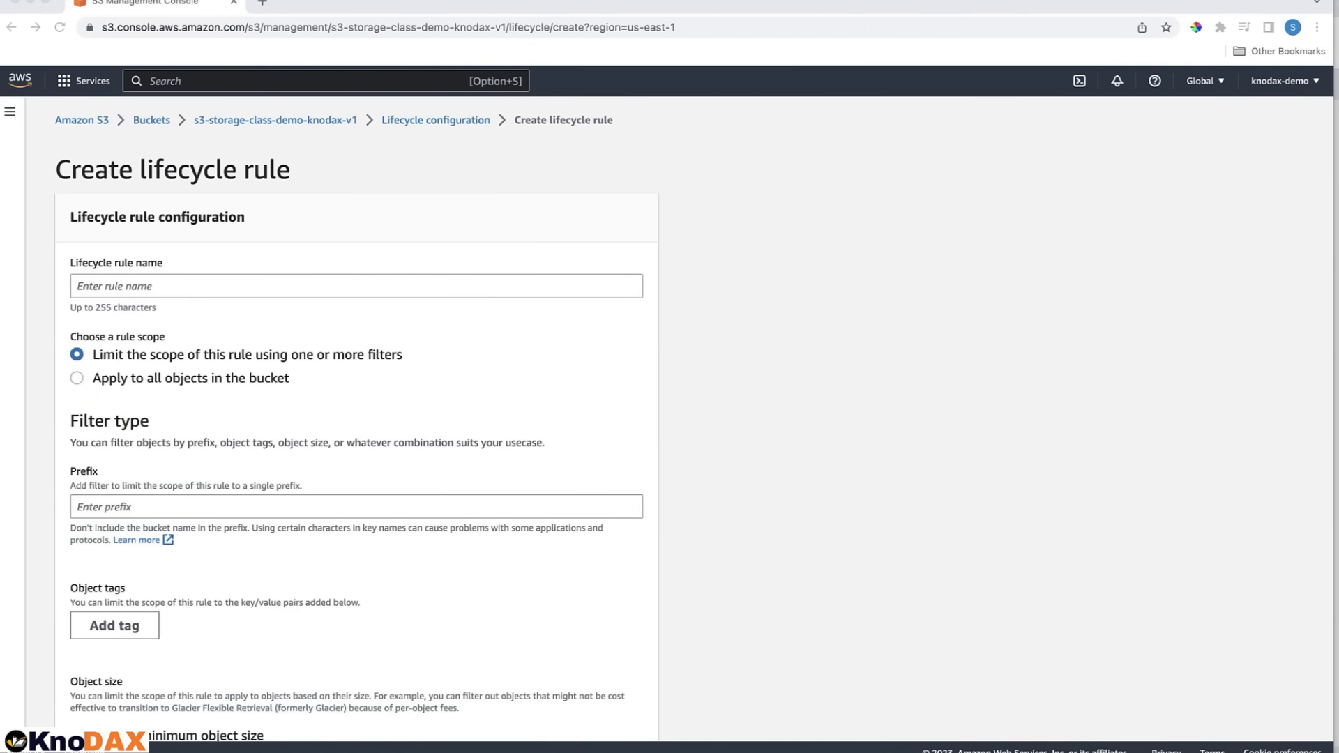
Name the rule DemoLifeCycleRule, apply it to all objects with acknowledgement, enabling current-version transitions.
type("DemoLifeCycleRule")
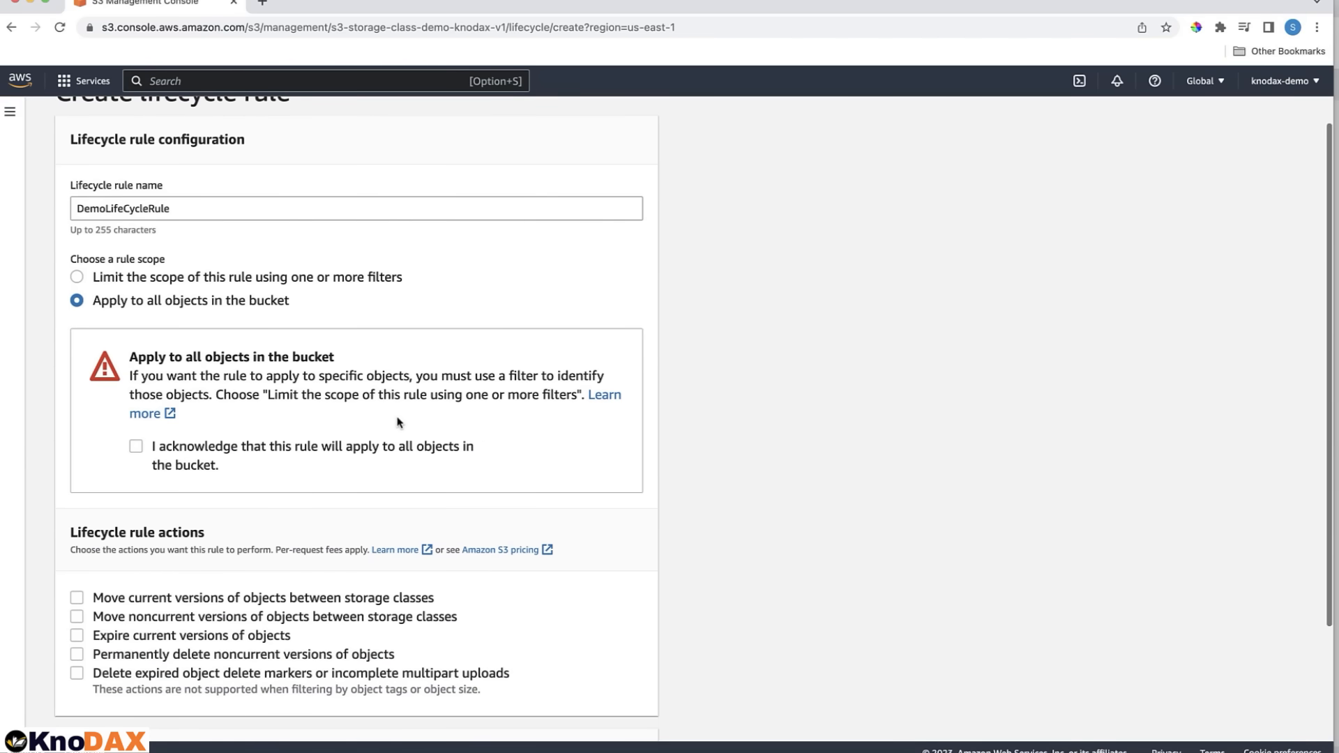
scroll("down", 3)
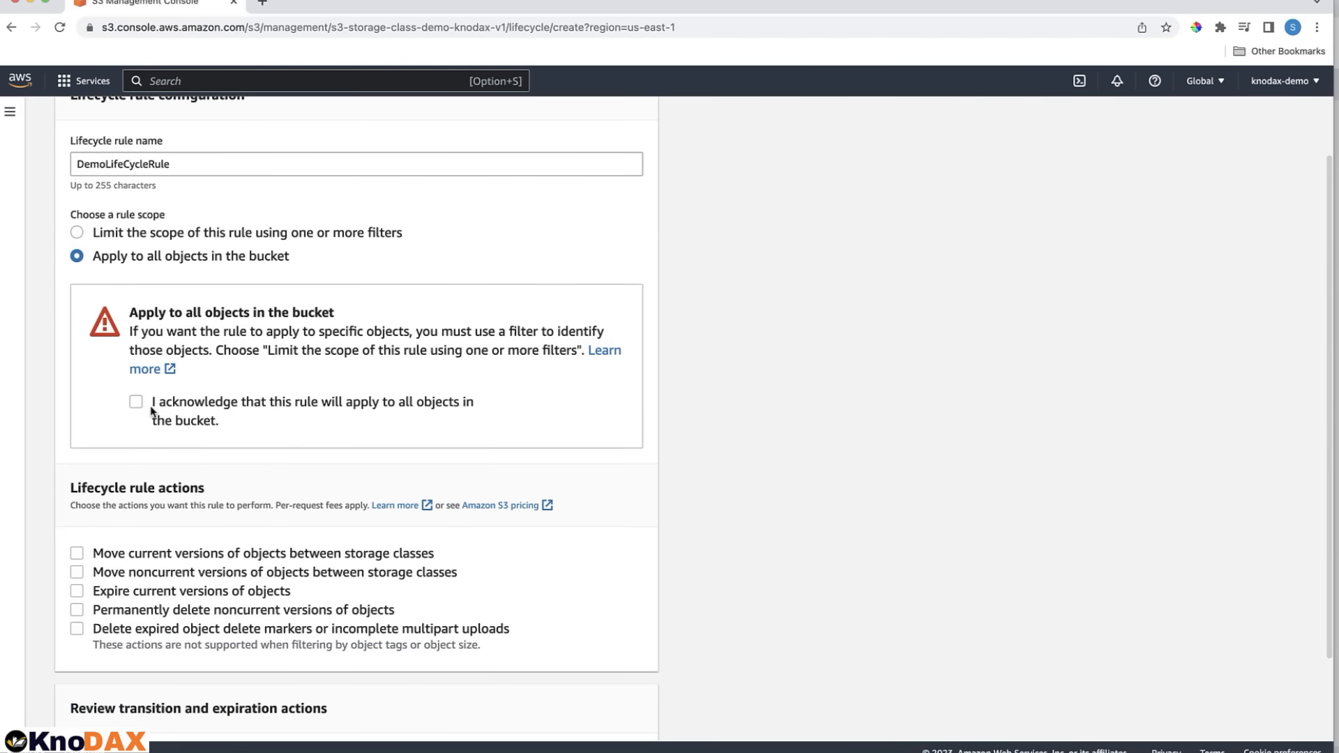
left_click(136, 401)
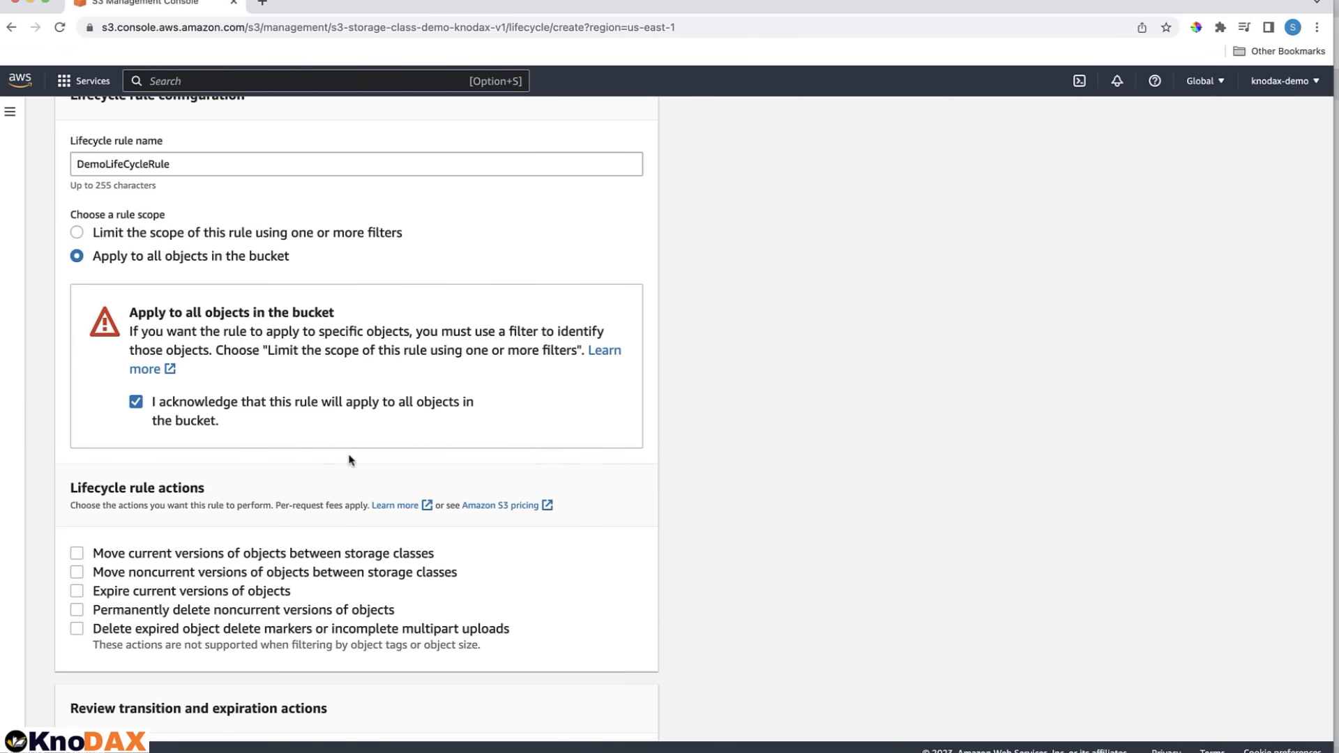
scroll("down", 3)
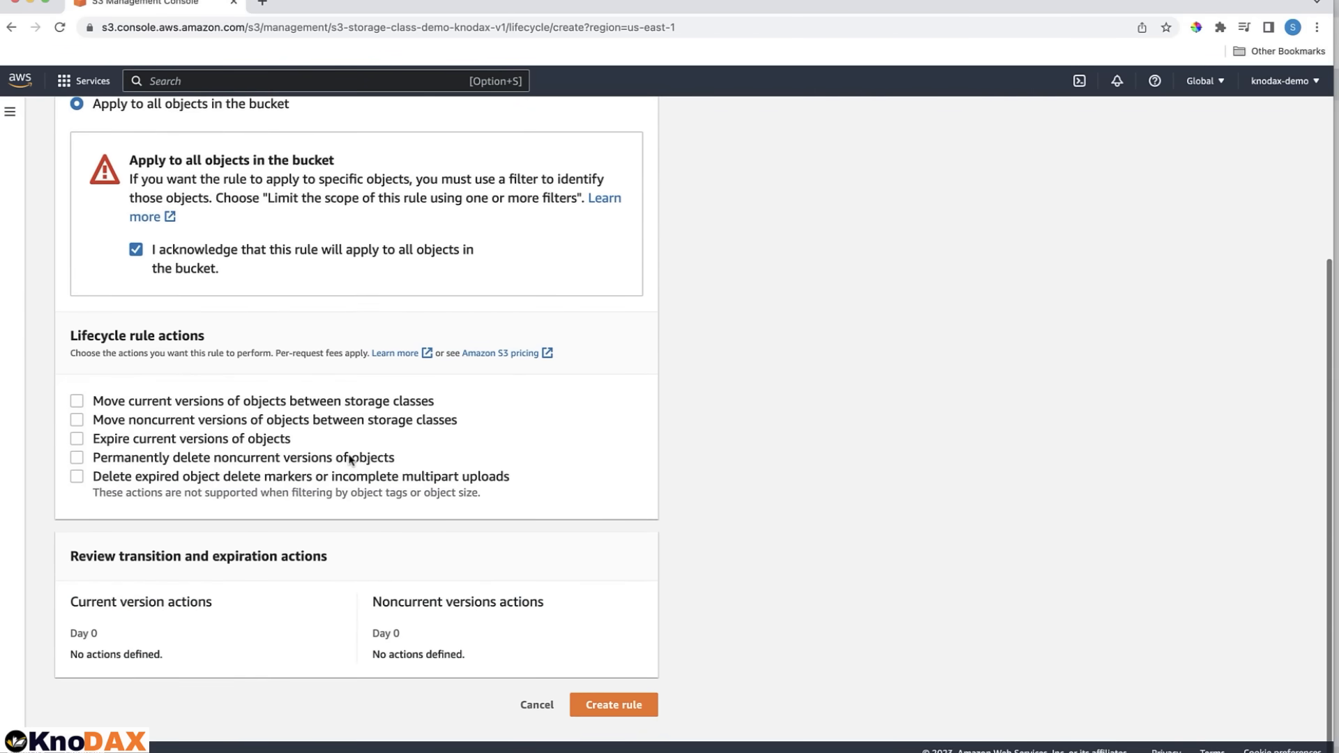
left_click(76, 400)
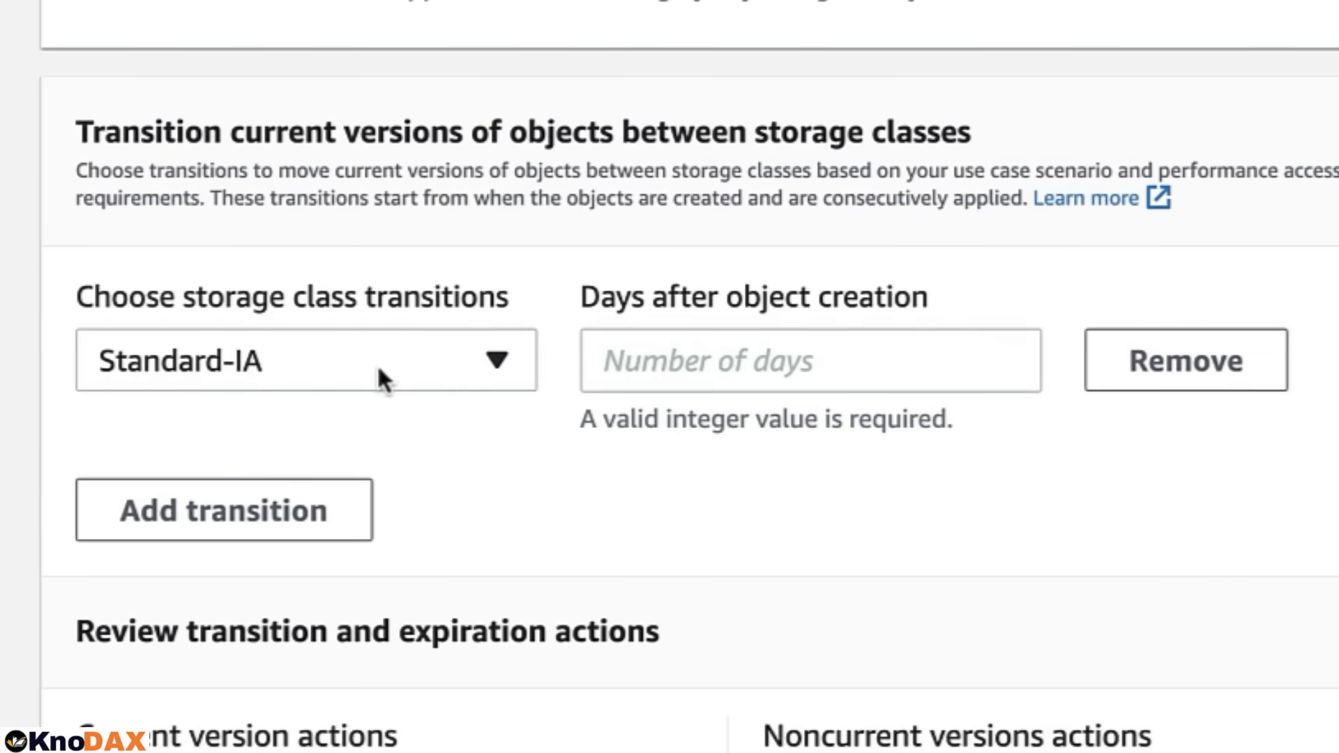
Add transitions Standard-IA day 30, Intelligent-Tiering 60, Glacier Flexible Retrieval 180, acknowledge cost, create the rule.
left_click(809, 360)
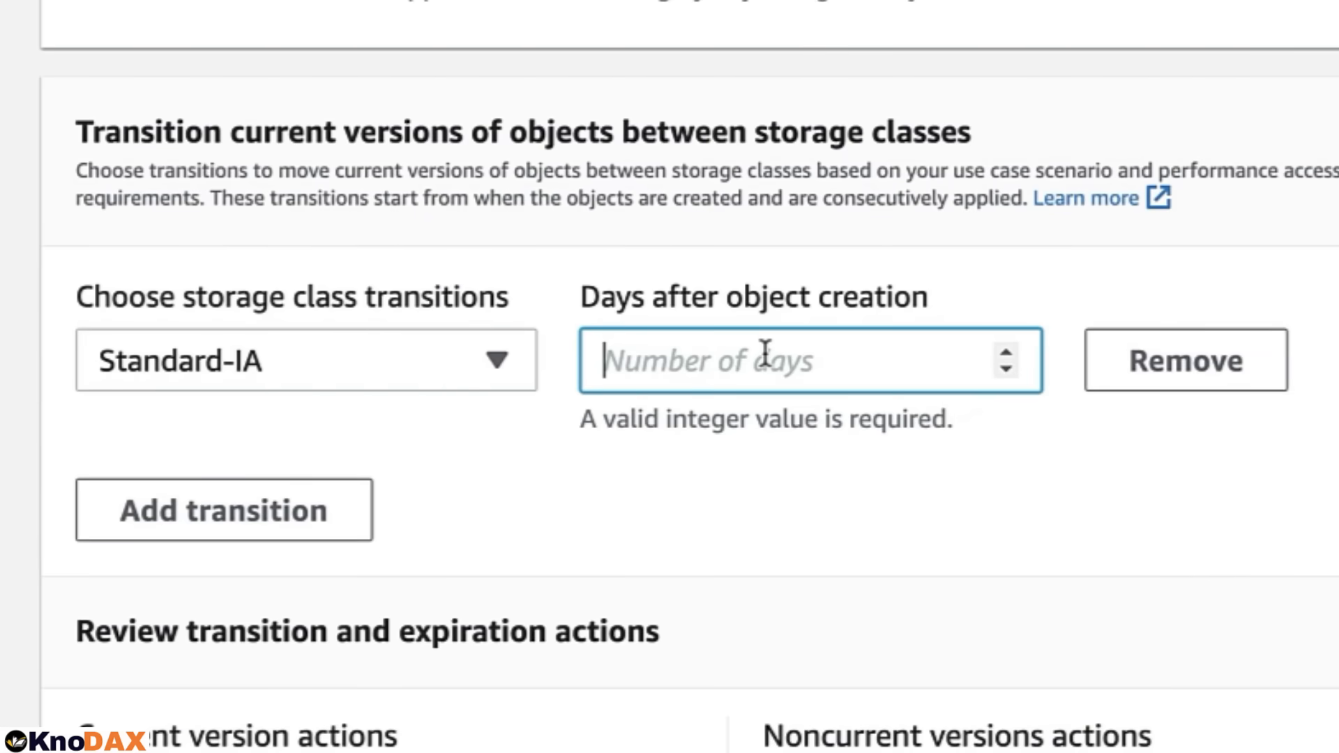
type("30")
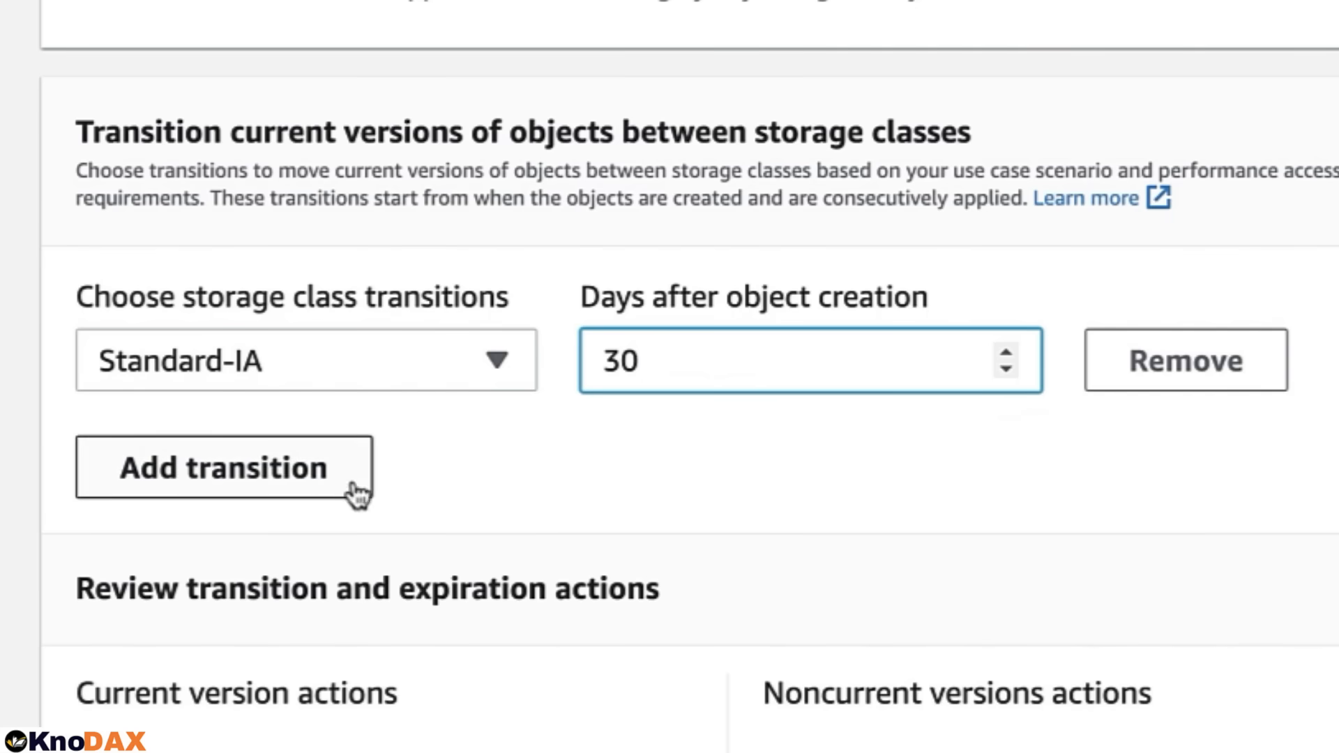
left_click(224, 467)
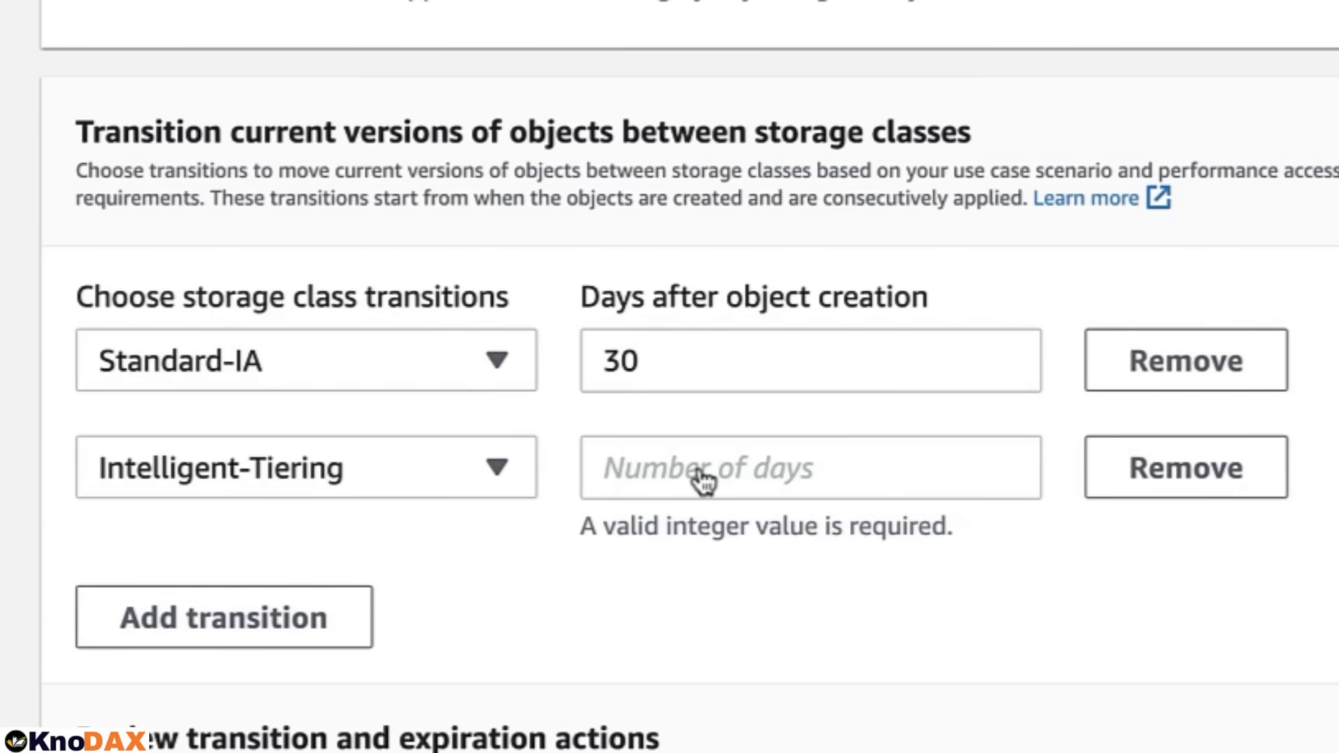
left_click(769, 468)
type("60")
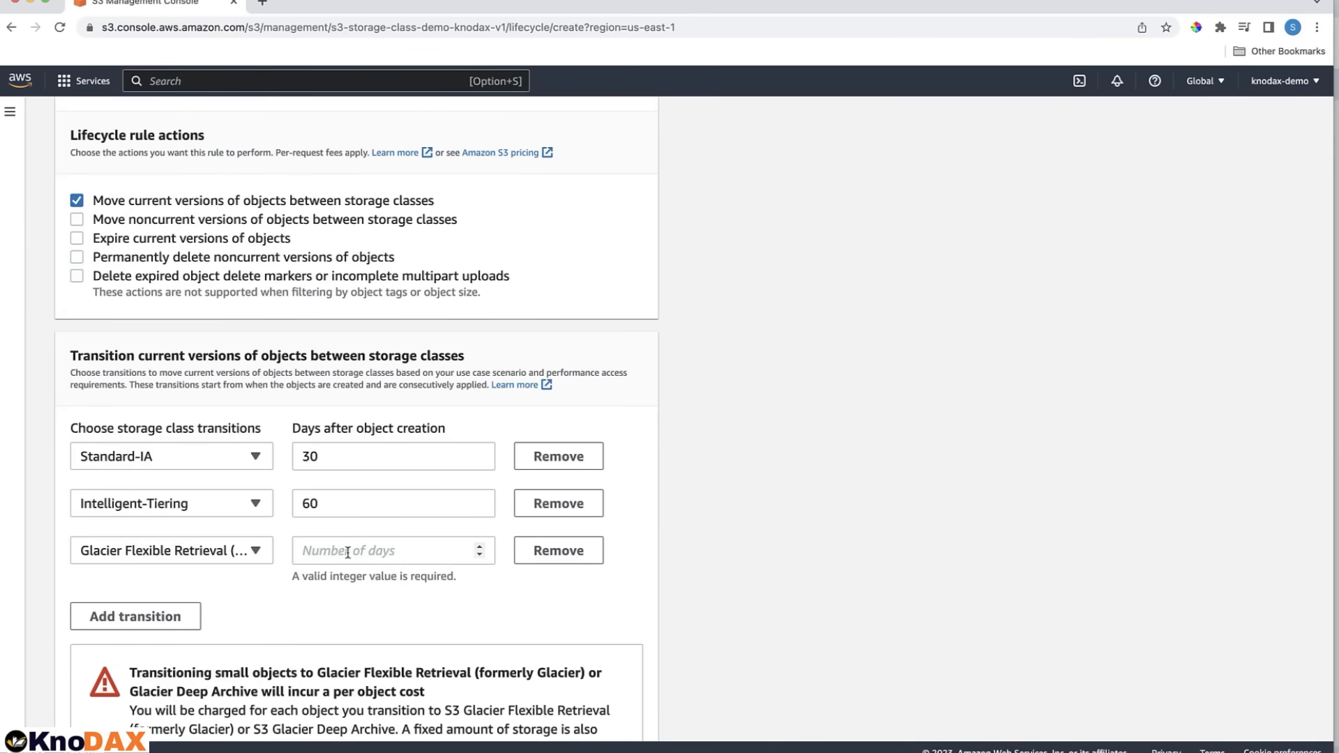
type("180")
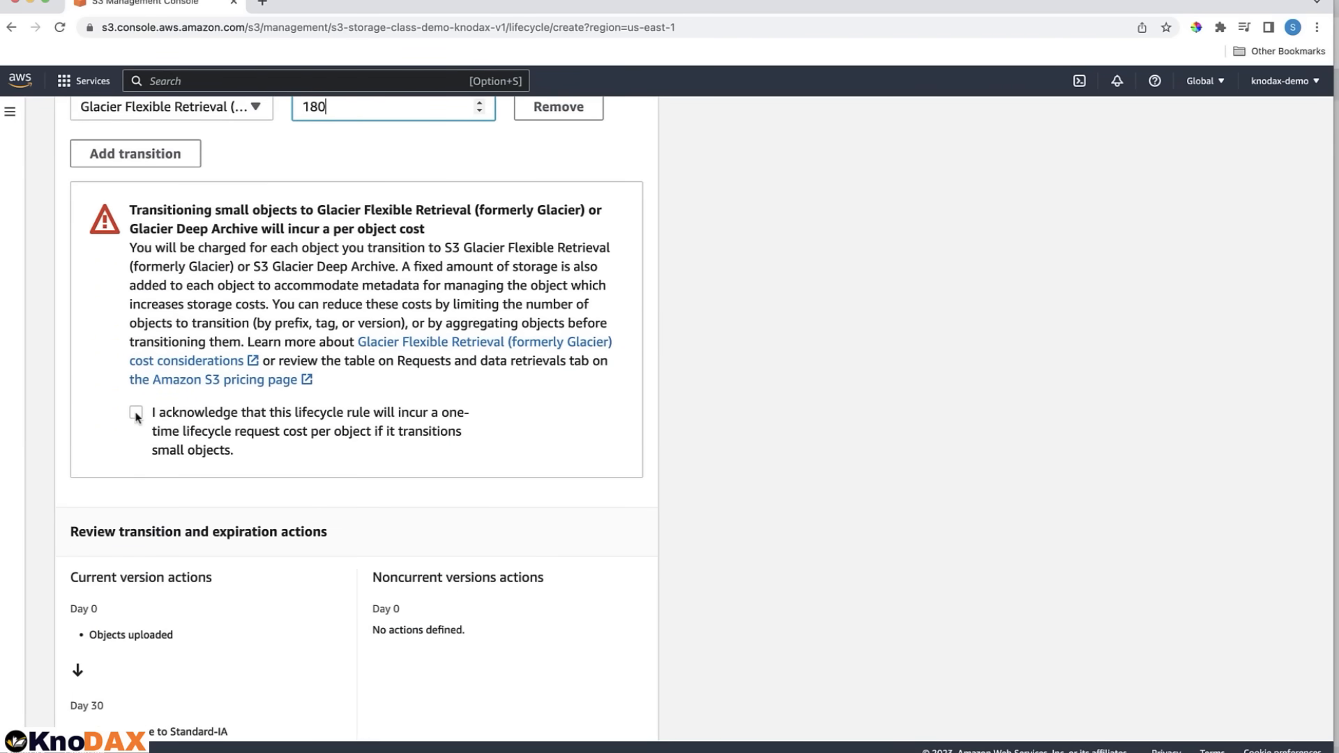
left_click(135, 413)
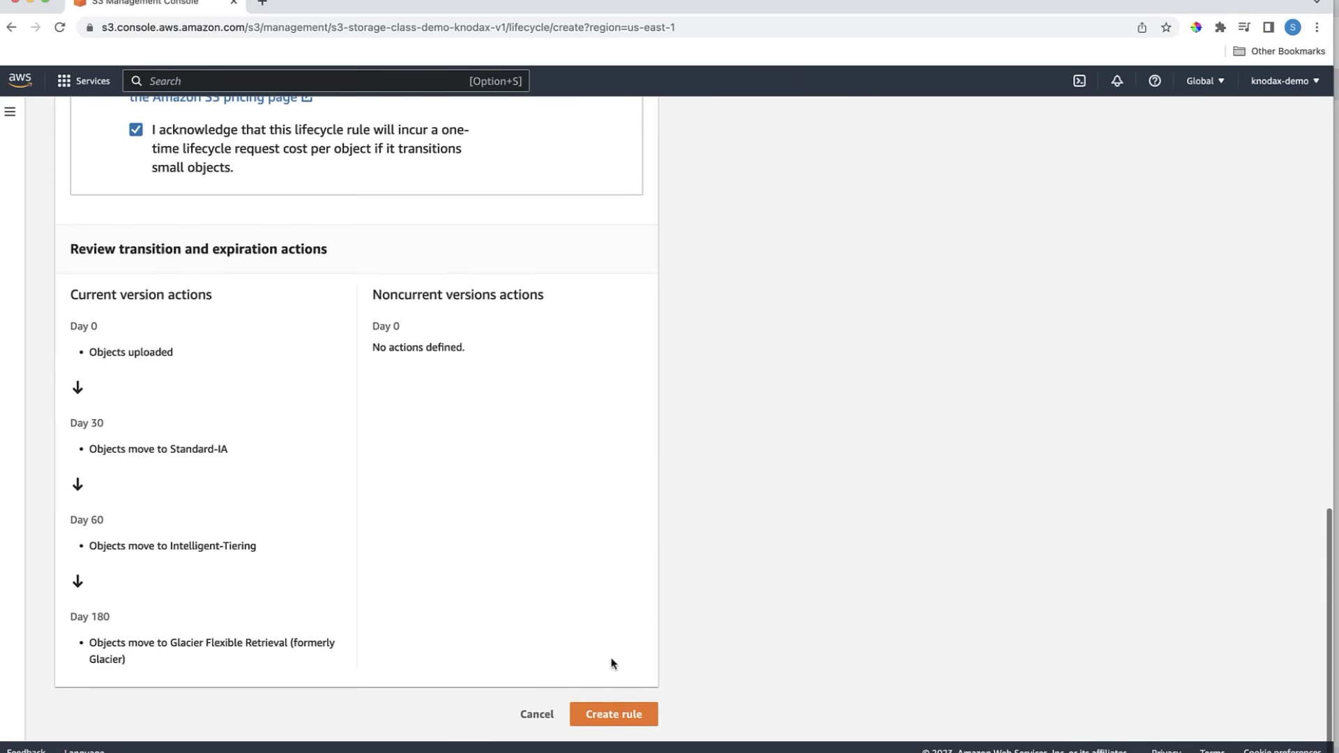
left_click(614, 714)
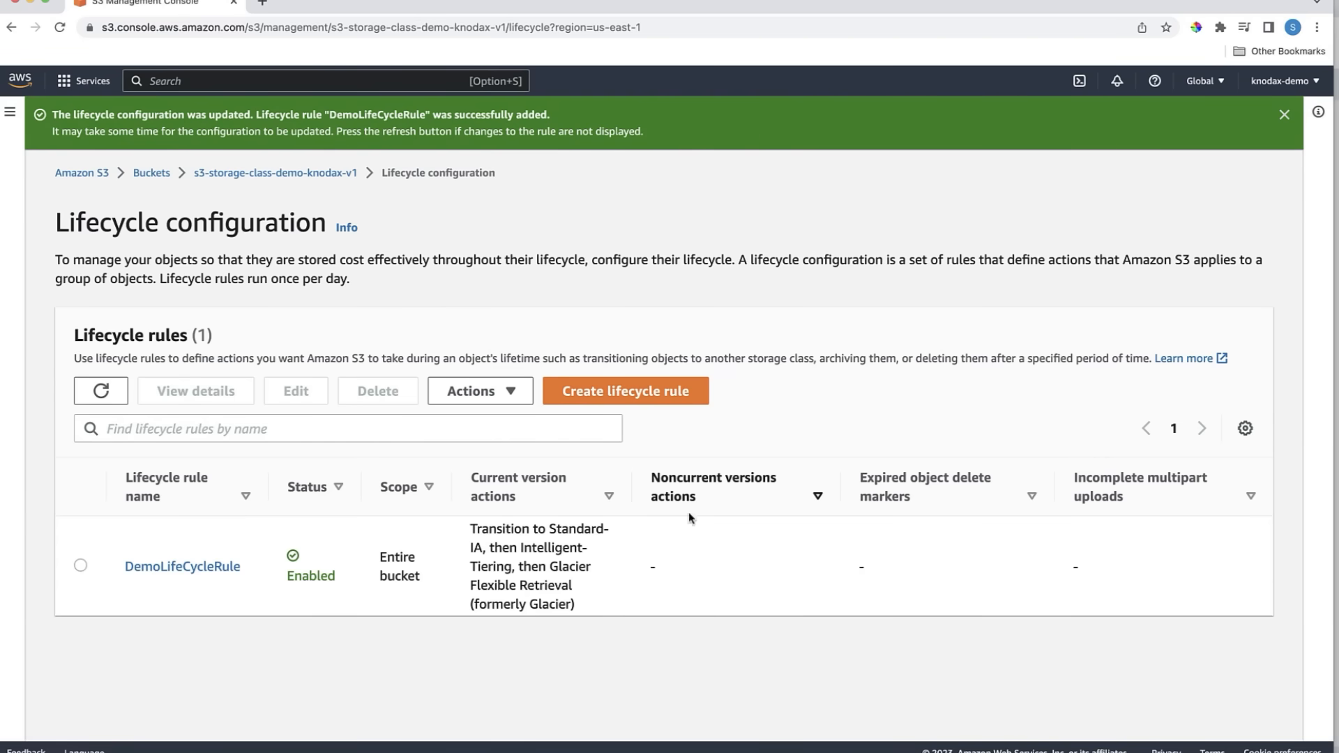